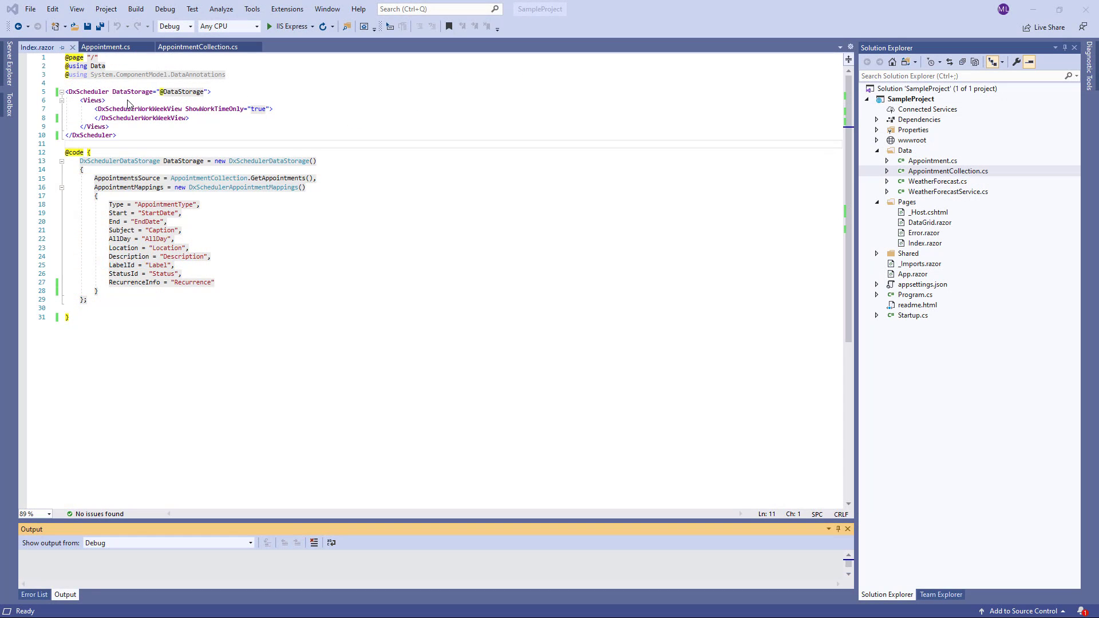
Review the DxScheduler and work-week view tags, then check the running scheduler app.
{"action": "double_click", "coordinate": [87, 92]}
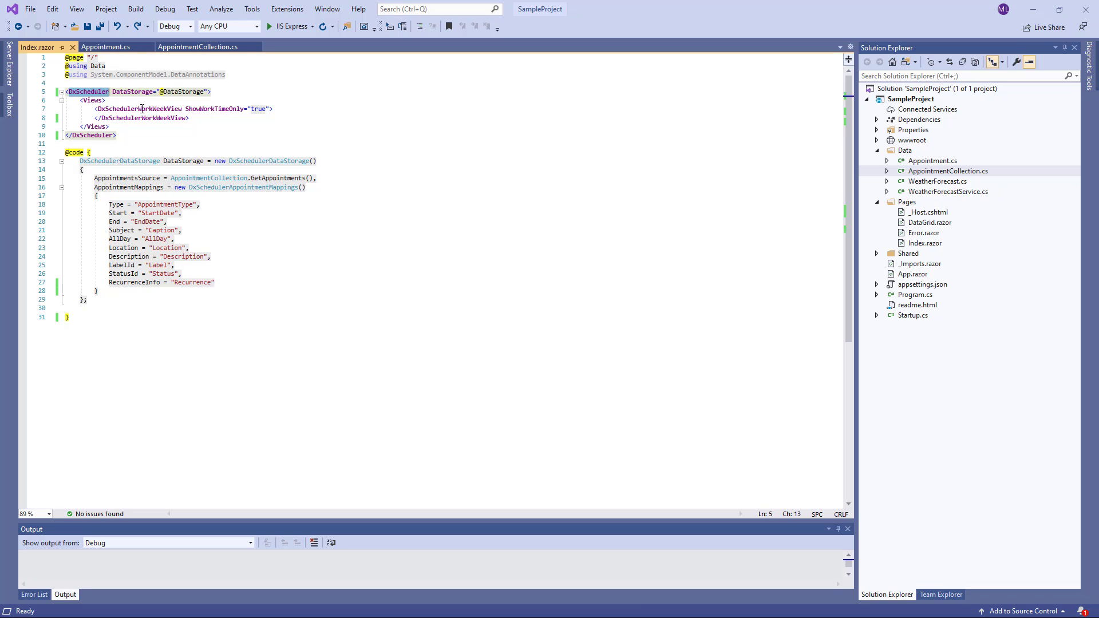
{"action": "double_click", "coordinate": [138, 109]}
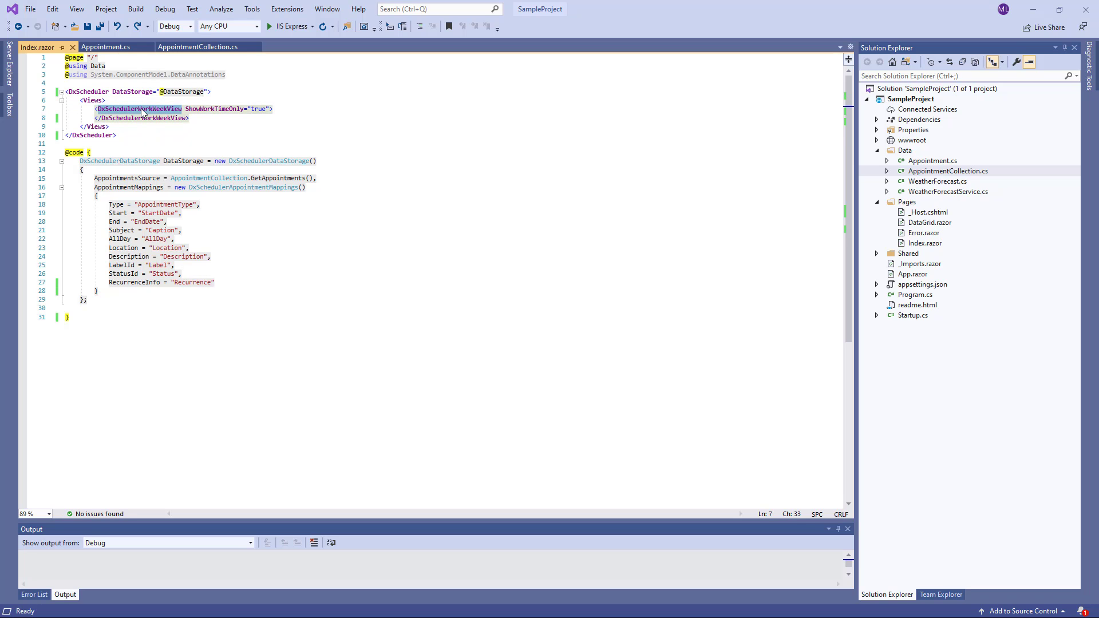
{"action": "left_click", "coordinate": [287, 26]}
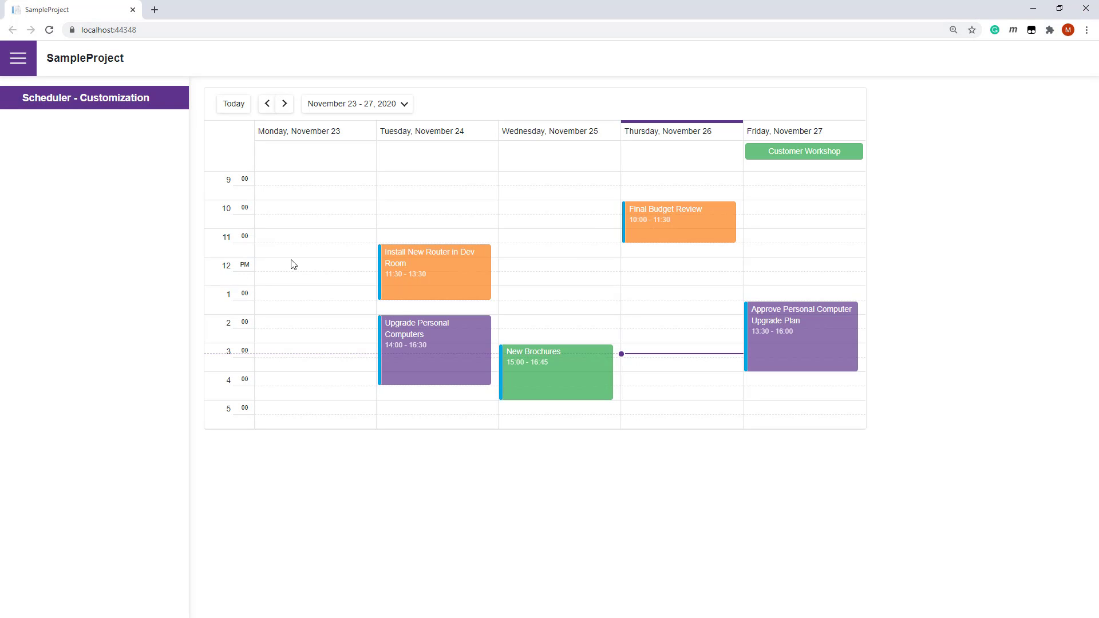
{"action": "left_click", "coordinate": [416, 335]}
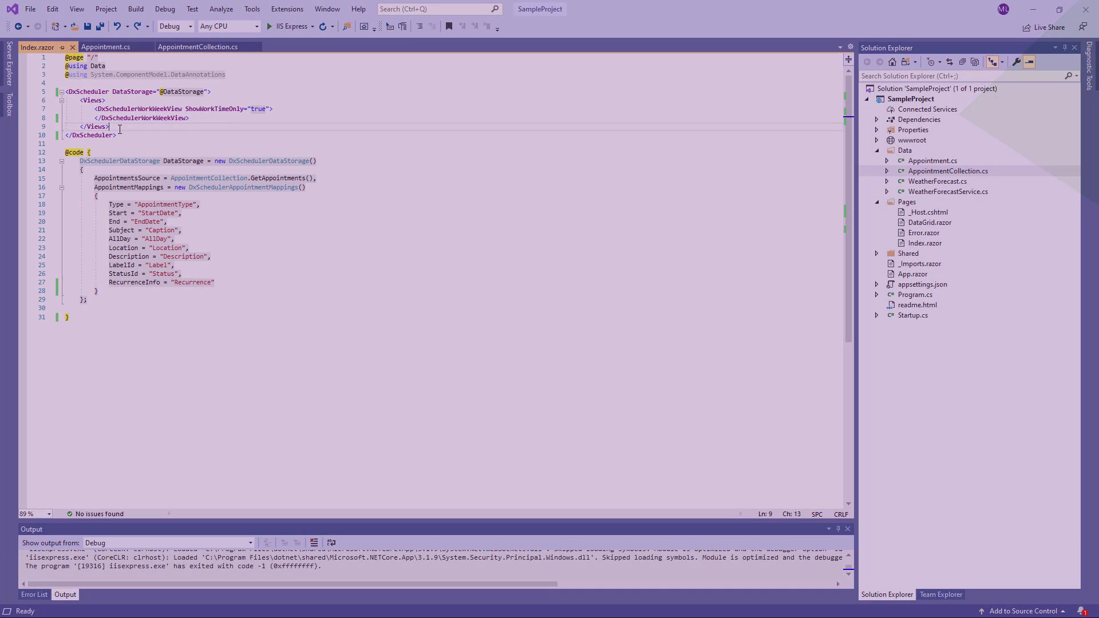
Highlight the Type = "AppointmentType" mapping and go to the Appointment class definition.
{"action": "double_click", "coordinate": [115, 203]}
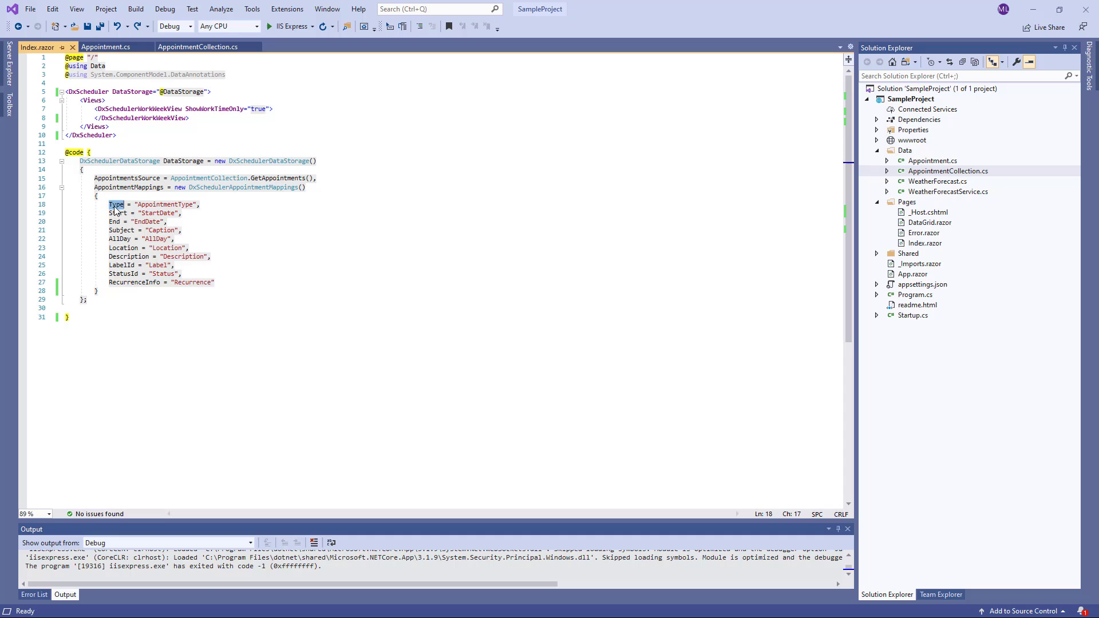
{"action": "left_click", "coordinate": [114, 221]}
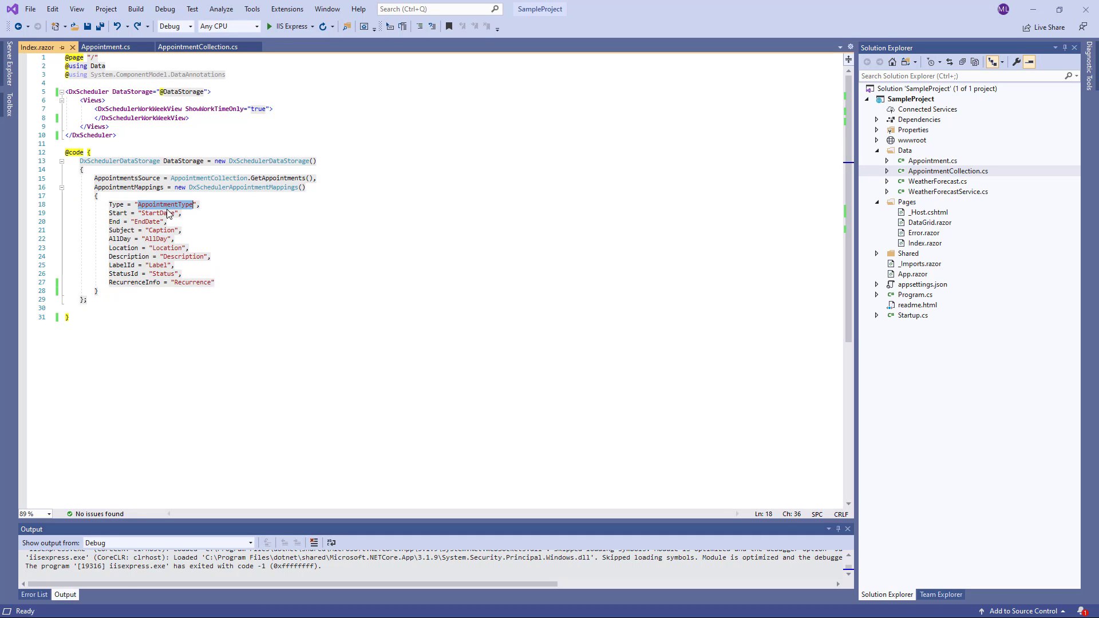
{"action": "left_click", "coordinate": [158, 213]}
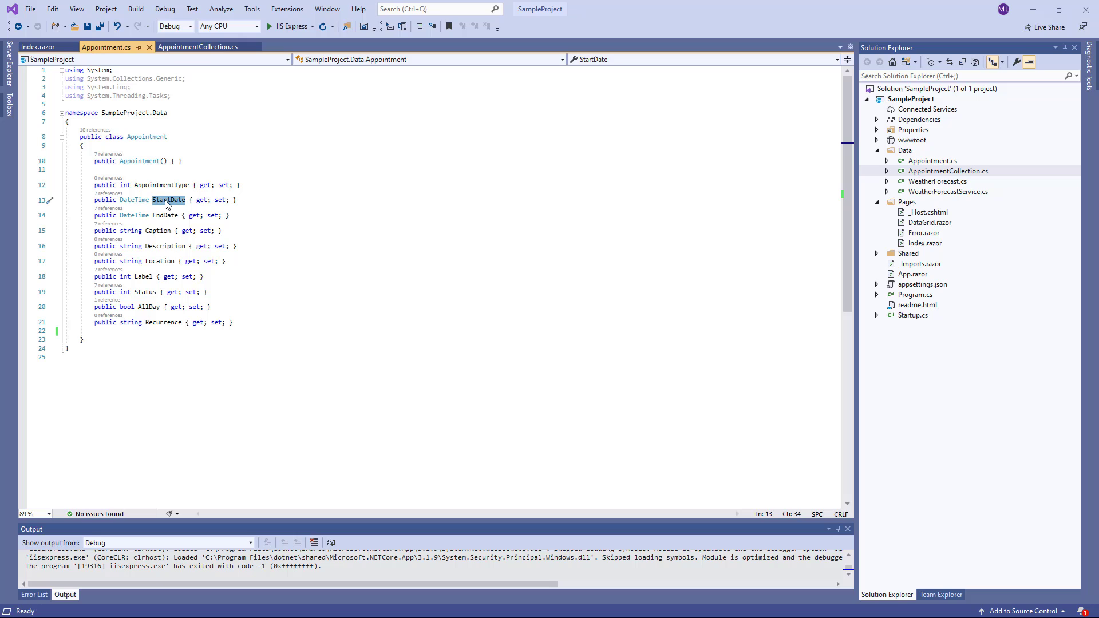
Add public bool Accepted { get; set; } after the Recurrence property.
{"action": "left_click", "coordinate": [233, 323]}
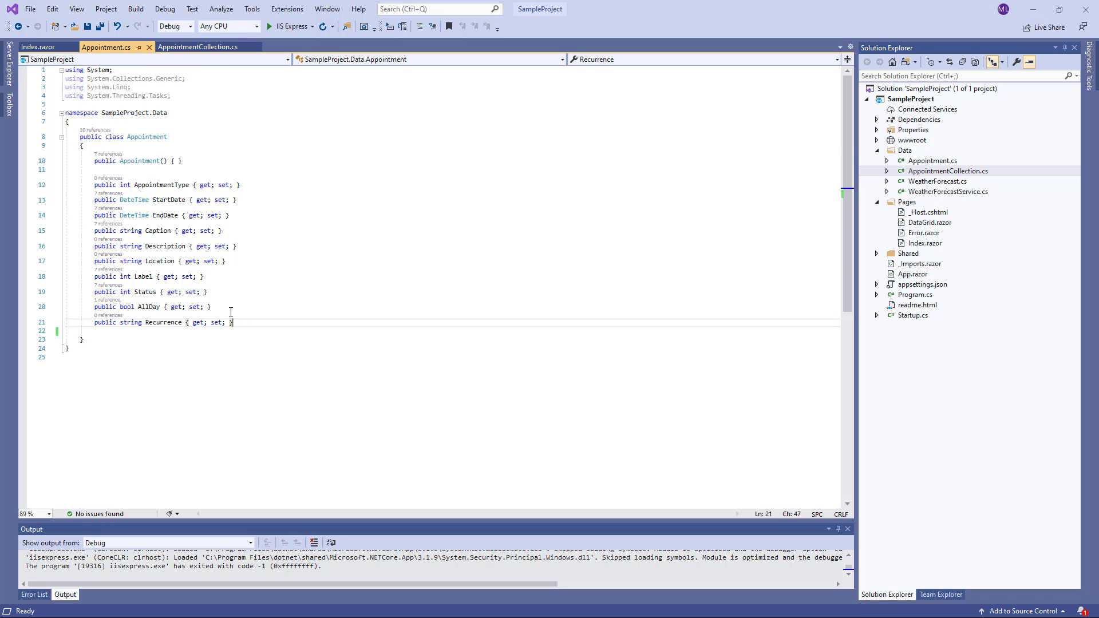
{"action": "type", "text": "public bool Accepted { get; set; }"}
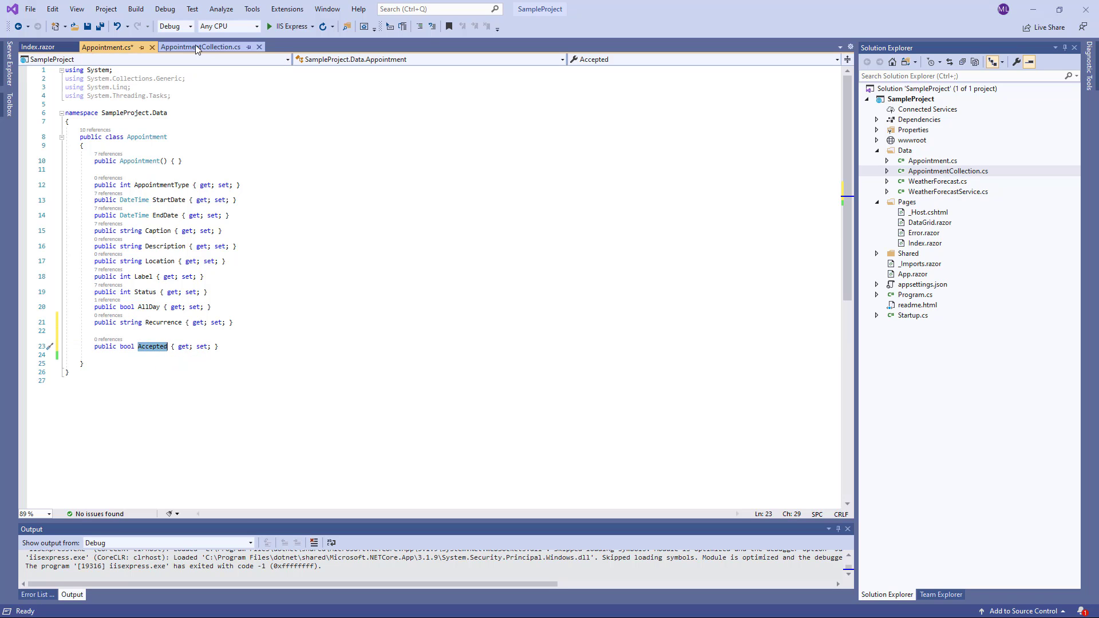
In AppointmentCollection.cs, set Accepted = true on the two sample appointments.
{"action": "left_click", "coordinate": [204, 46]}
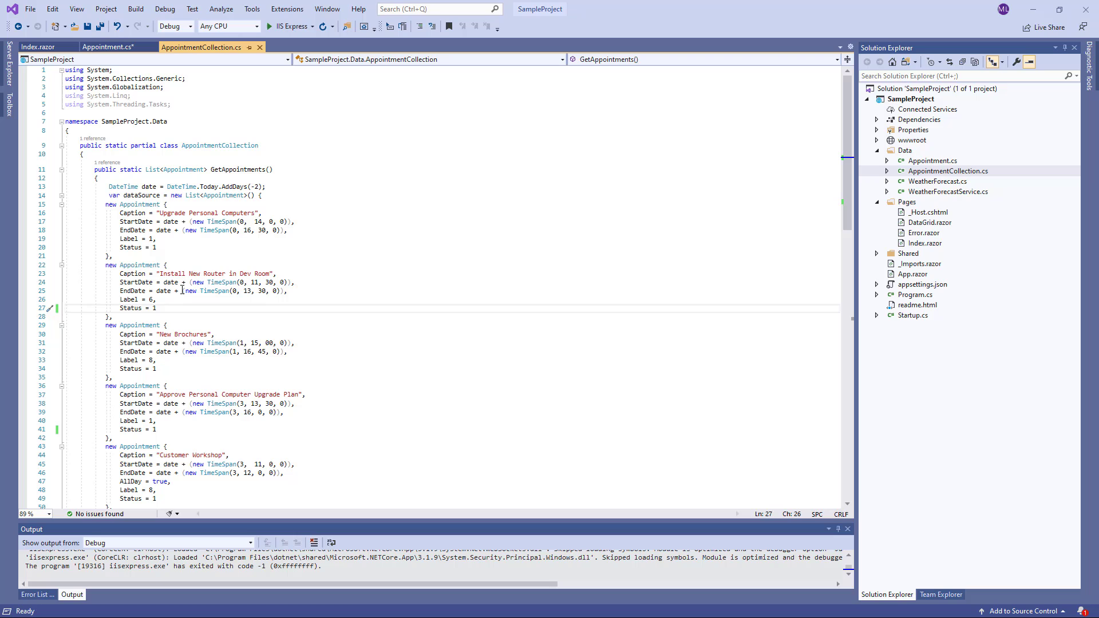
{"action": "type", "text": ","}
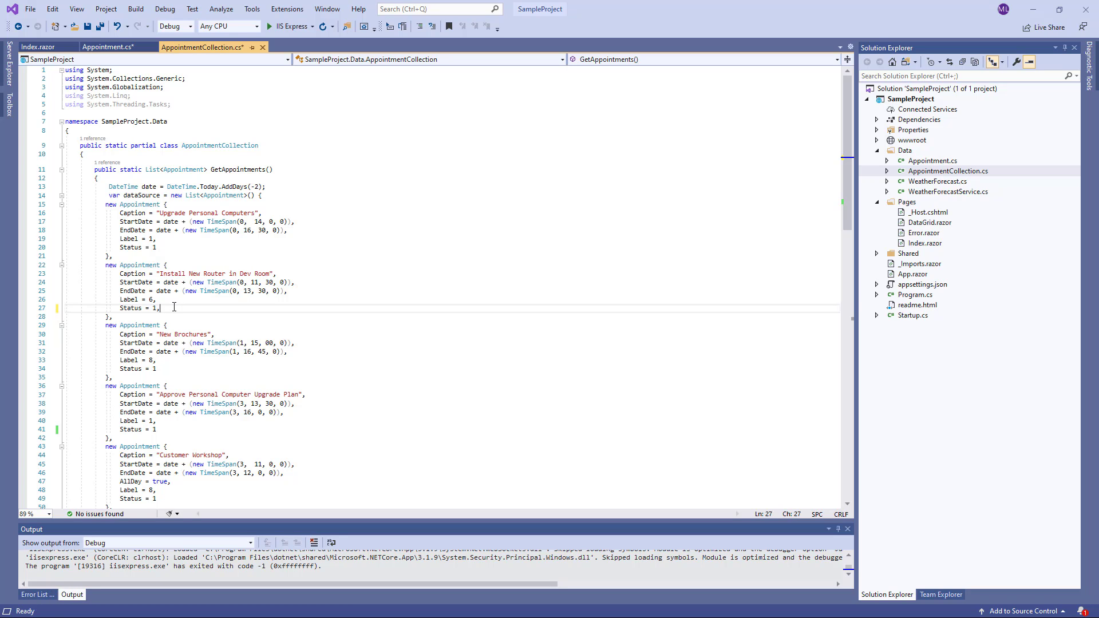
{"action": "type", "text": "Accepted = true"}
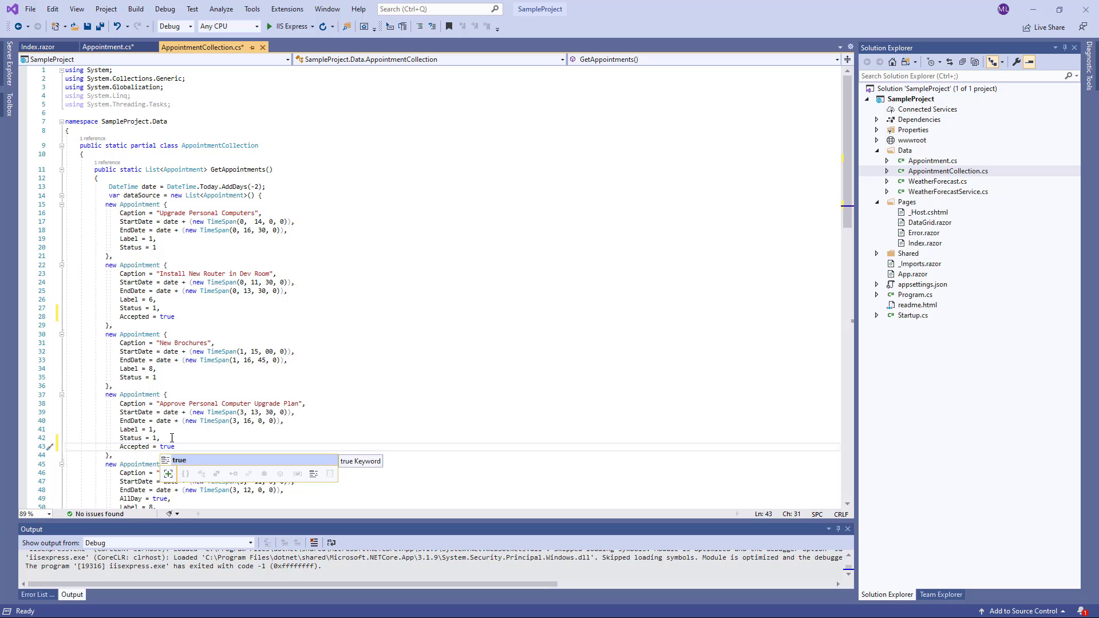
{"action": "left_click", "coordinate": [39, 45]}
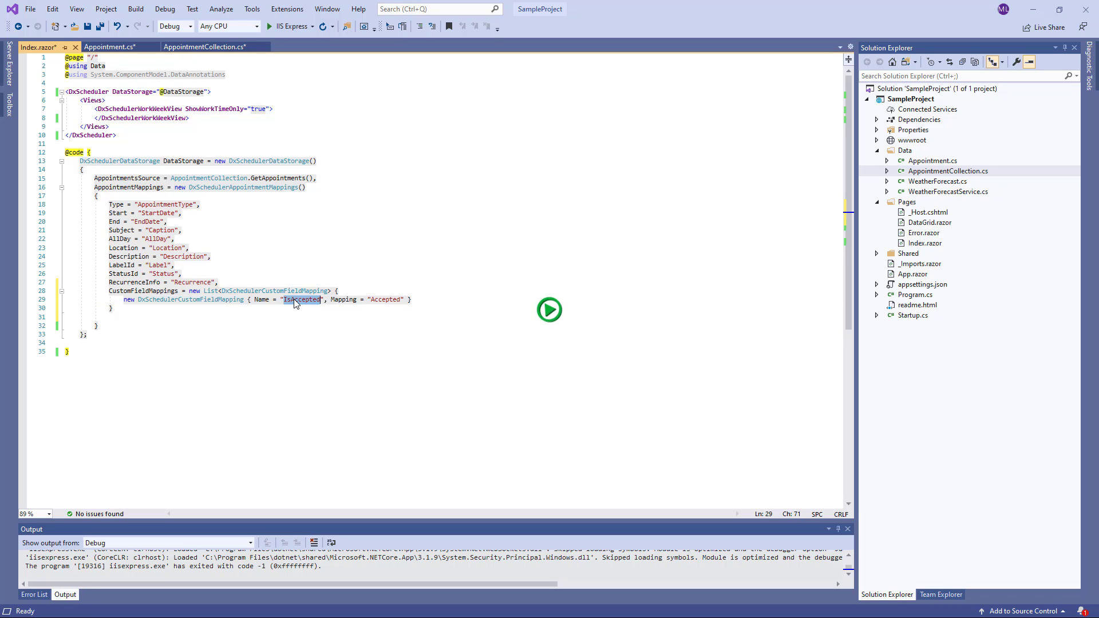
Start debugging to check the scheduler with the IsAccepted custom field mapping.
{"action": "left_click", "coordinate": [550, 310]}
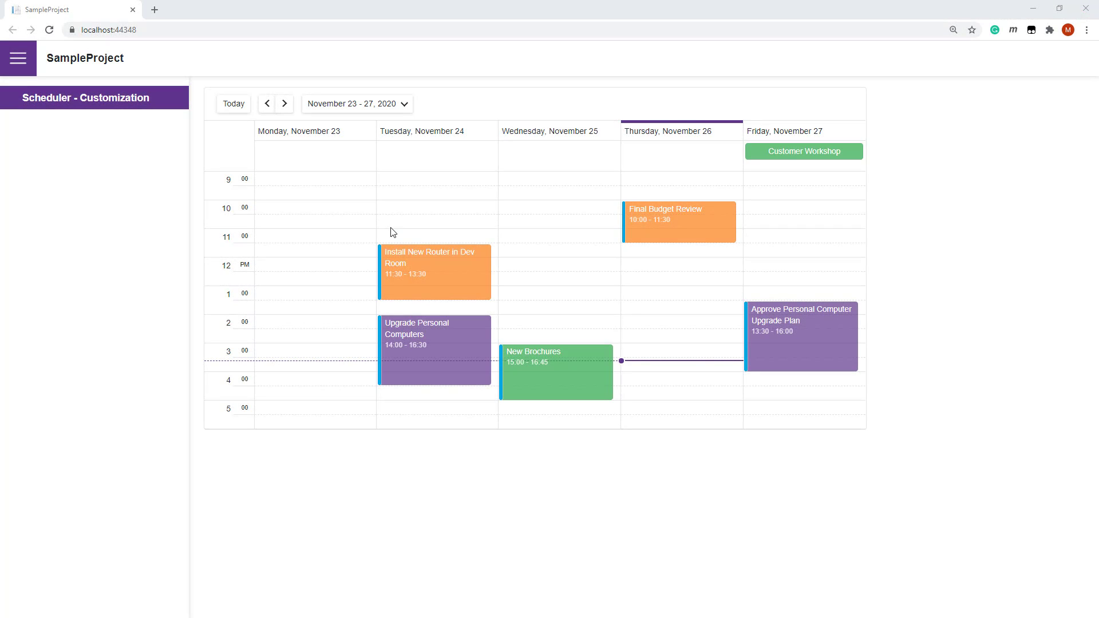
{"action": "mouse_move", "coordinate": [396, 274]}
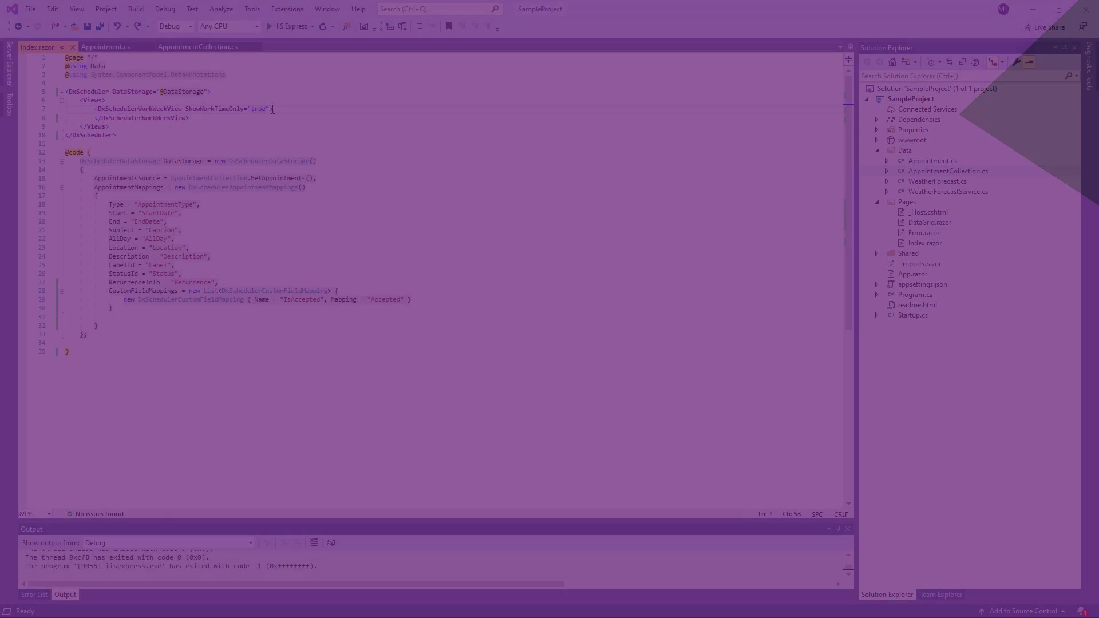
{"action": "type", "text": "<VerticalAppointmentTemplate"}
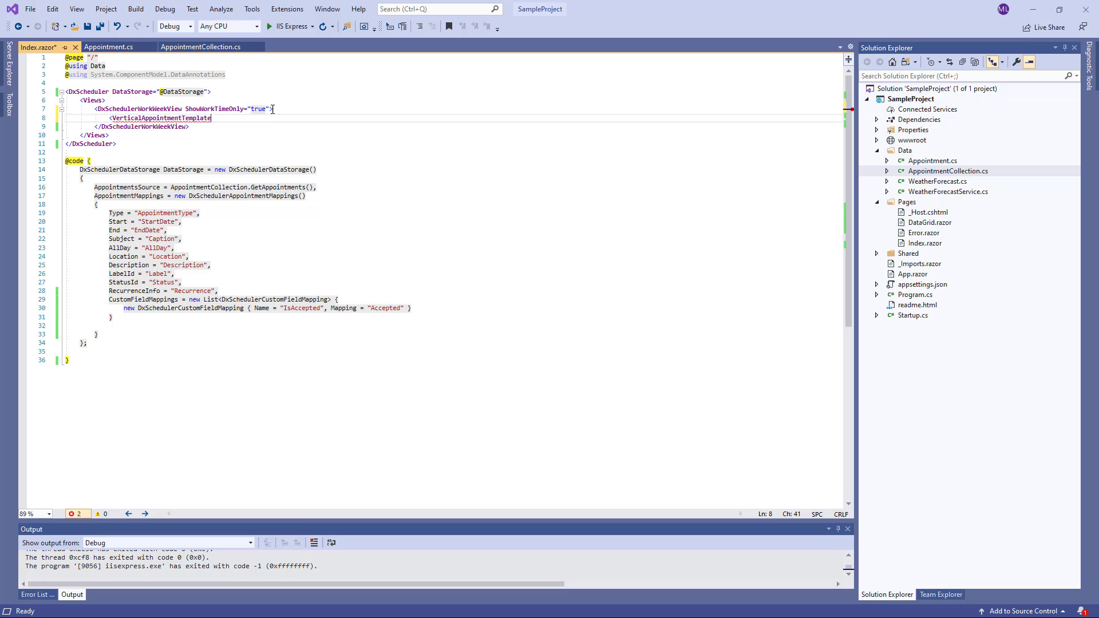
{"action": "type", "text": "<div>"}
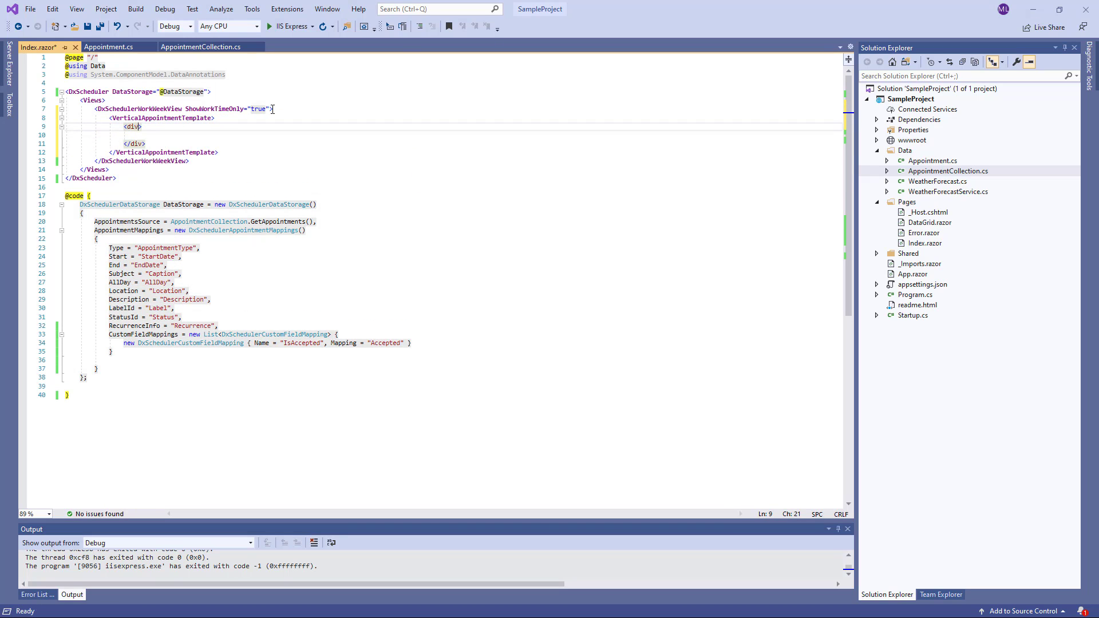
{"action": "type", "text": "class=\"\""}
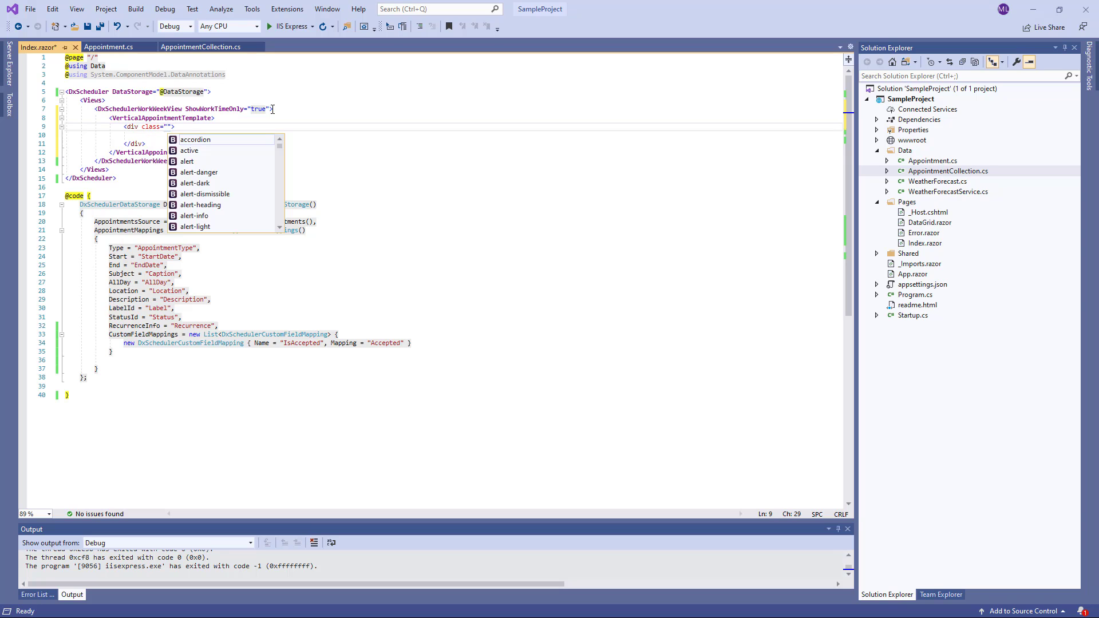
{"action": "type", "text": "card p-1"}
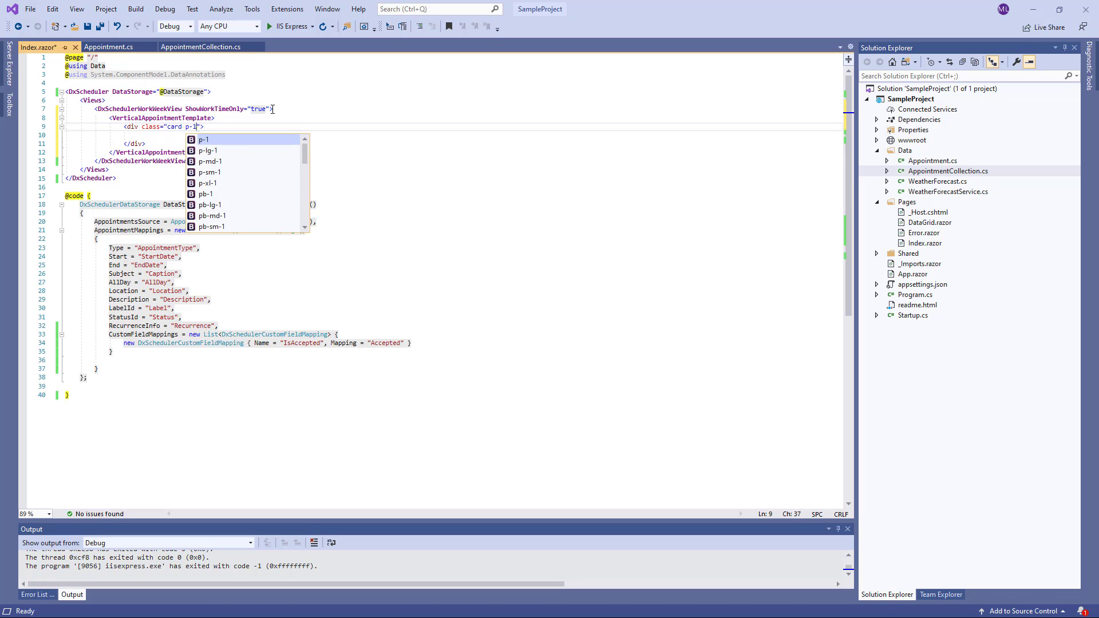
{"action": "type", "text": "@context"}
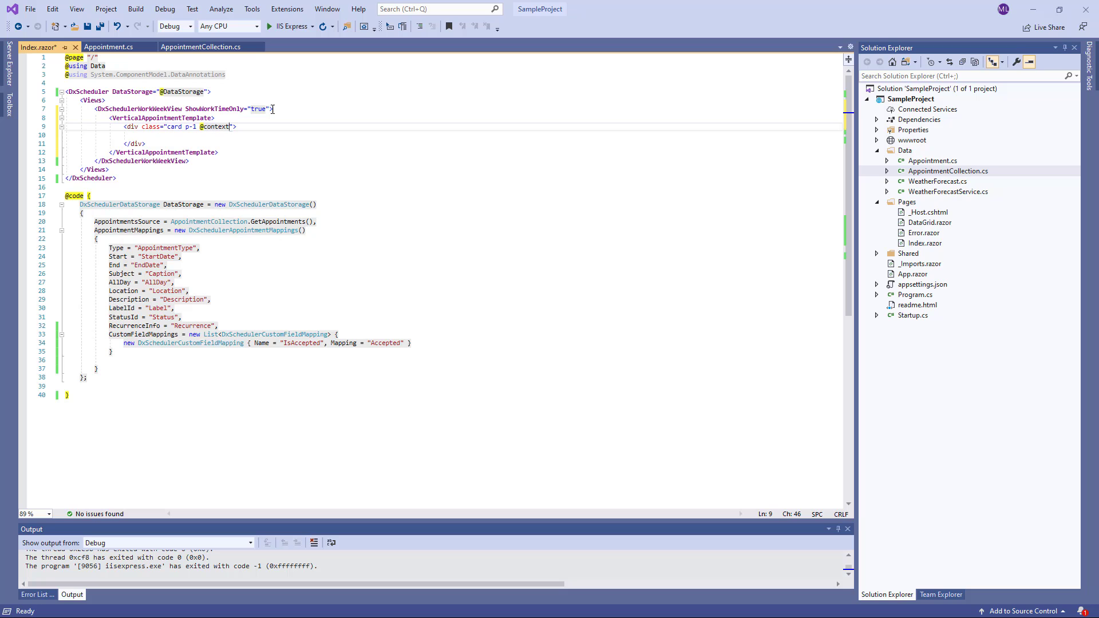
{"action": "type", "text": ".Label.B"}
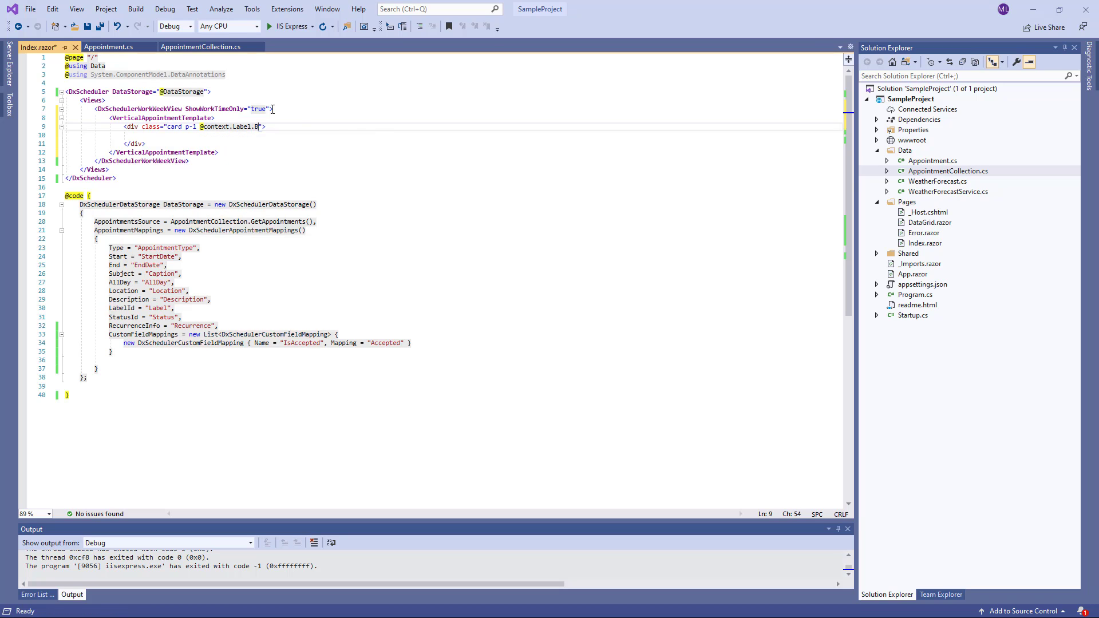
{"action": "type", "text": "ackgroundCssClass"}
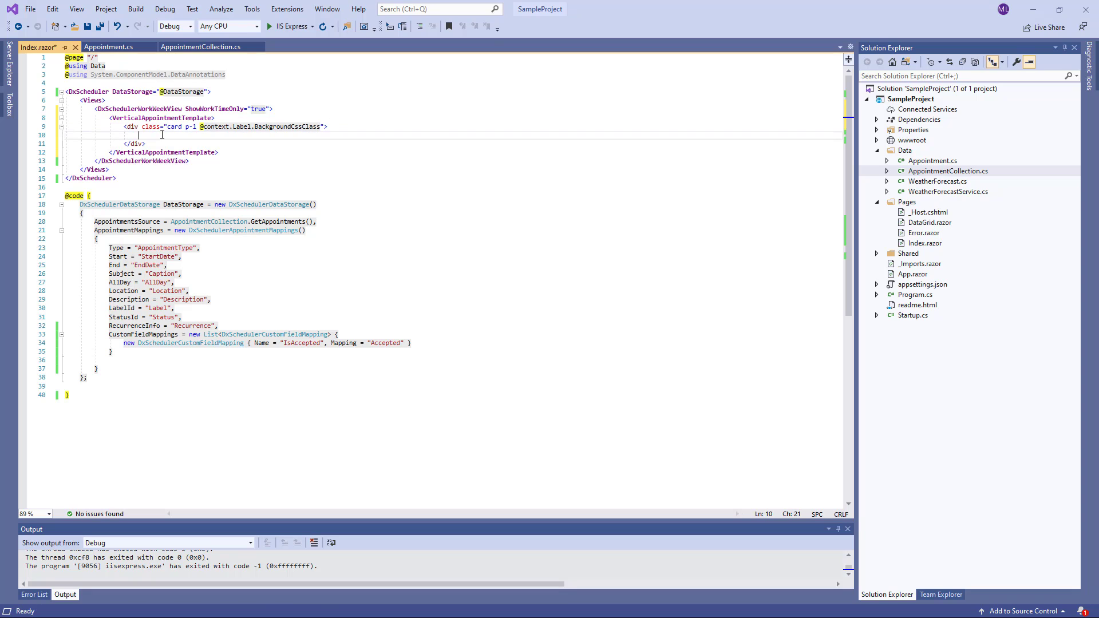
{"action": "type", "text": "<h6>@context.Appointment.Subject</h6>"}
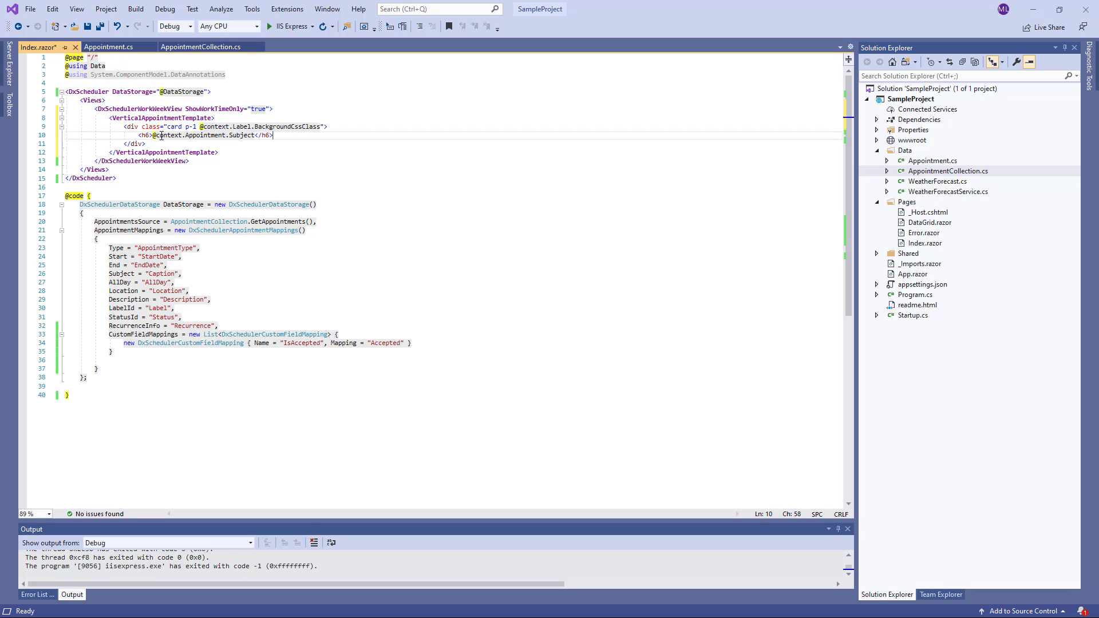
{"action": "double_click", "coordinate": [242, 135]}
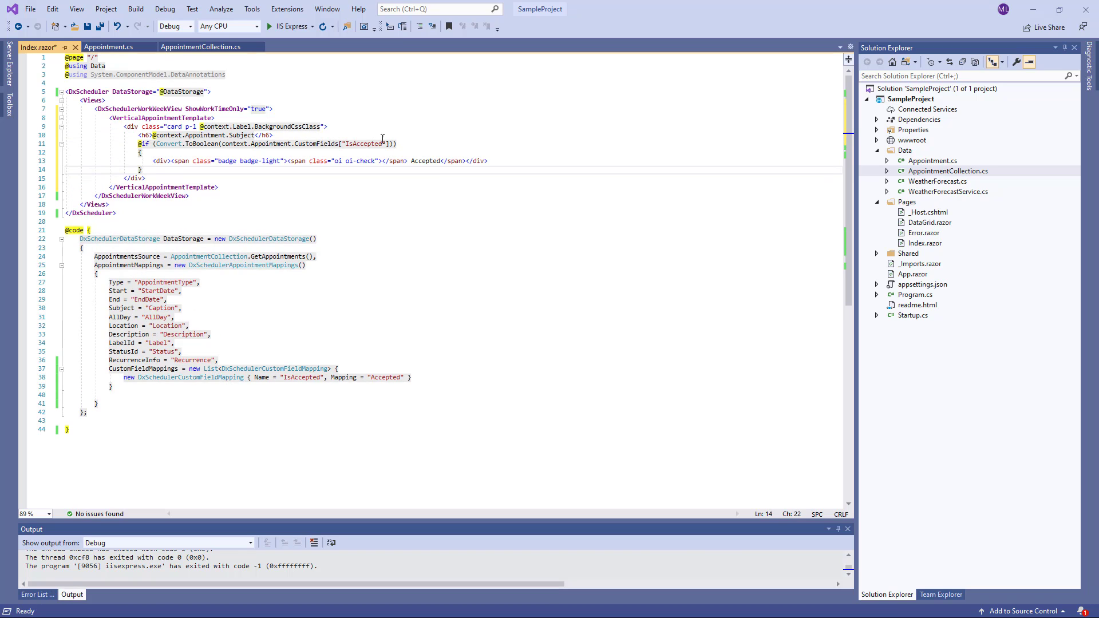
{"action": "double_click", "coordinate": [363, 144]}
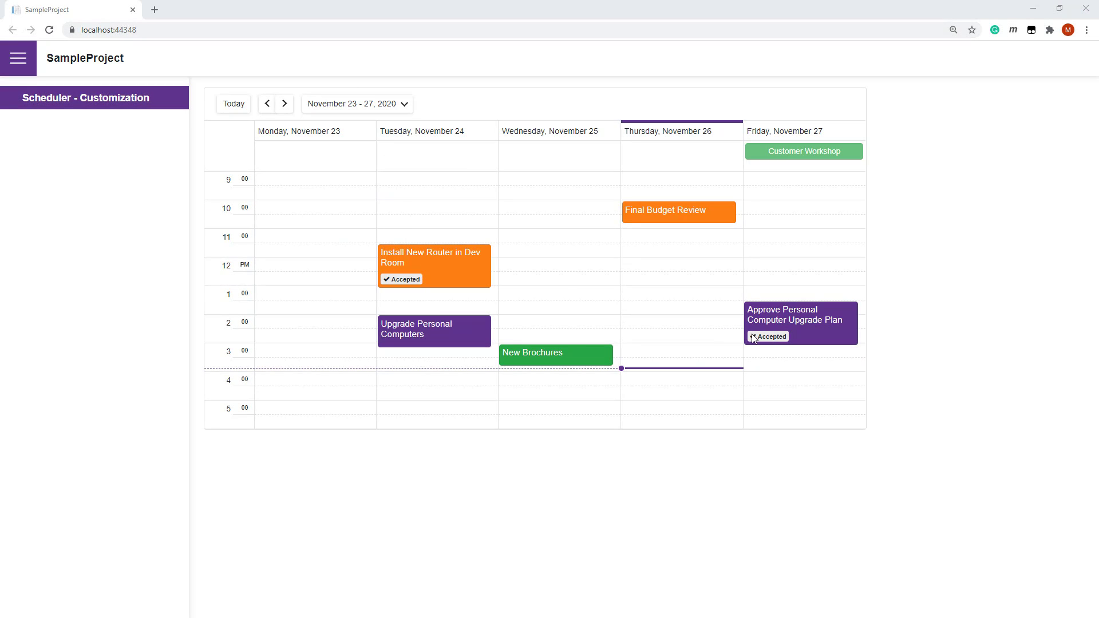
Show the Approve Personal Computer Upgrade Plan appointment's details and its full edit form.
{"action": "left_click", "coordinate": [797, 320]}
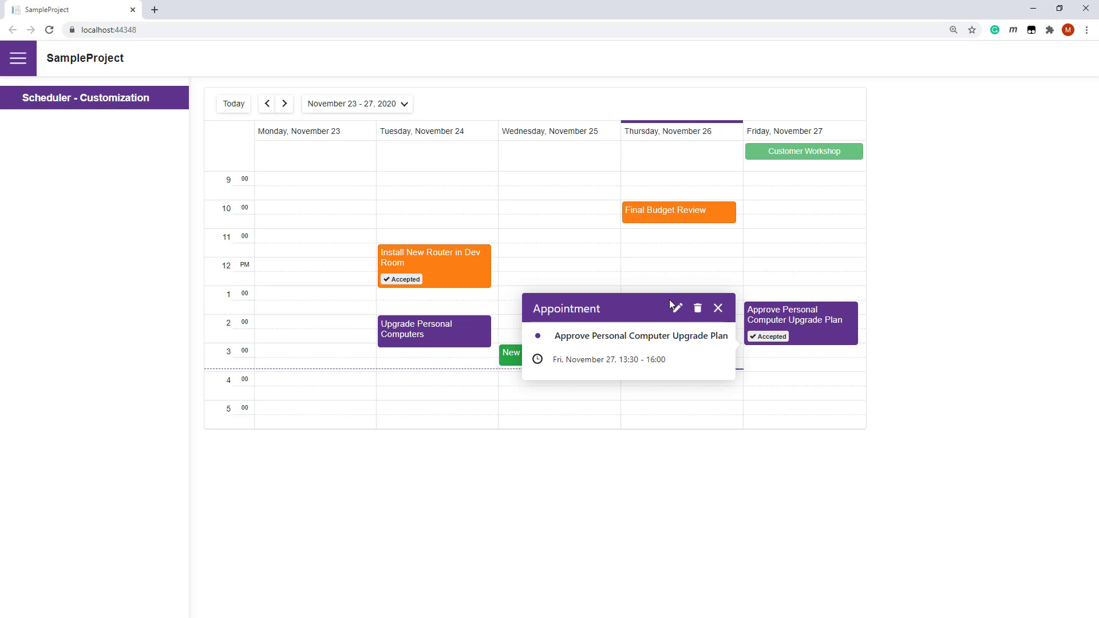
{"action": "left_click", "coordinate": [675, 308]}
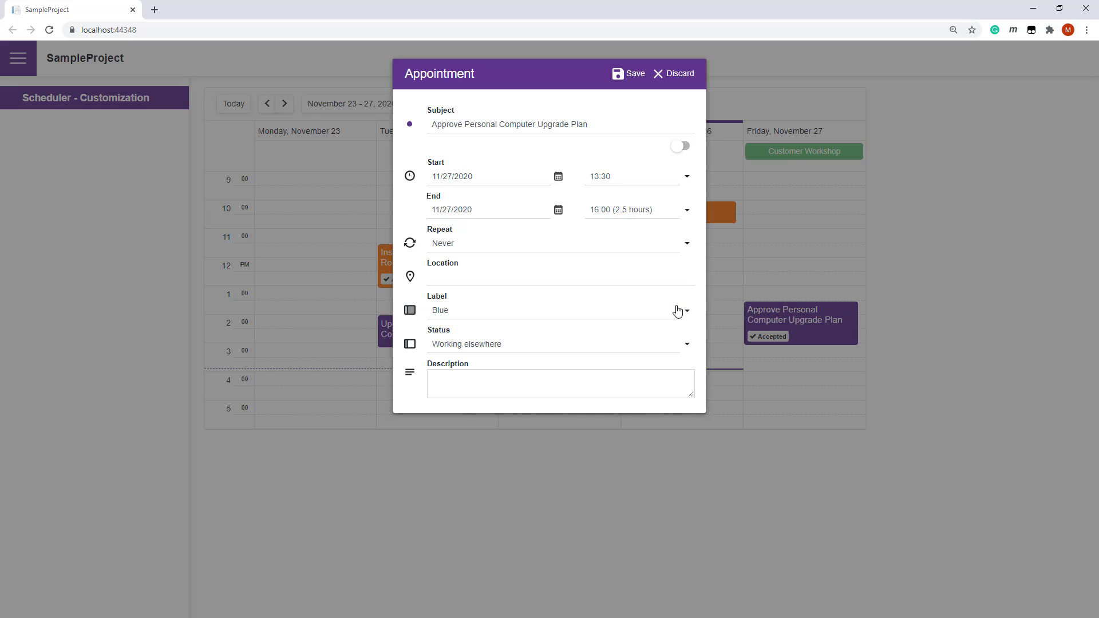
{"action": "mouse_move", "coordinate": [678, 180]}
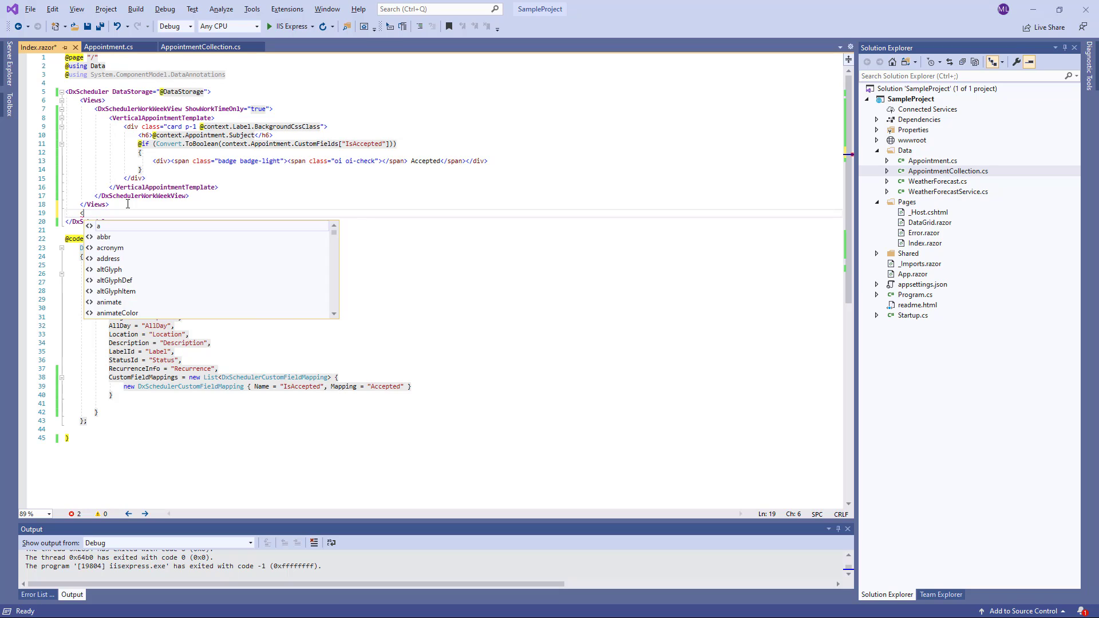
Add AppointmentFormLayout items, then an AppointmentCompactFormLayout element via IntelliSense.
{"action": "type", "text": "AppointmentFormLayout>"}
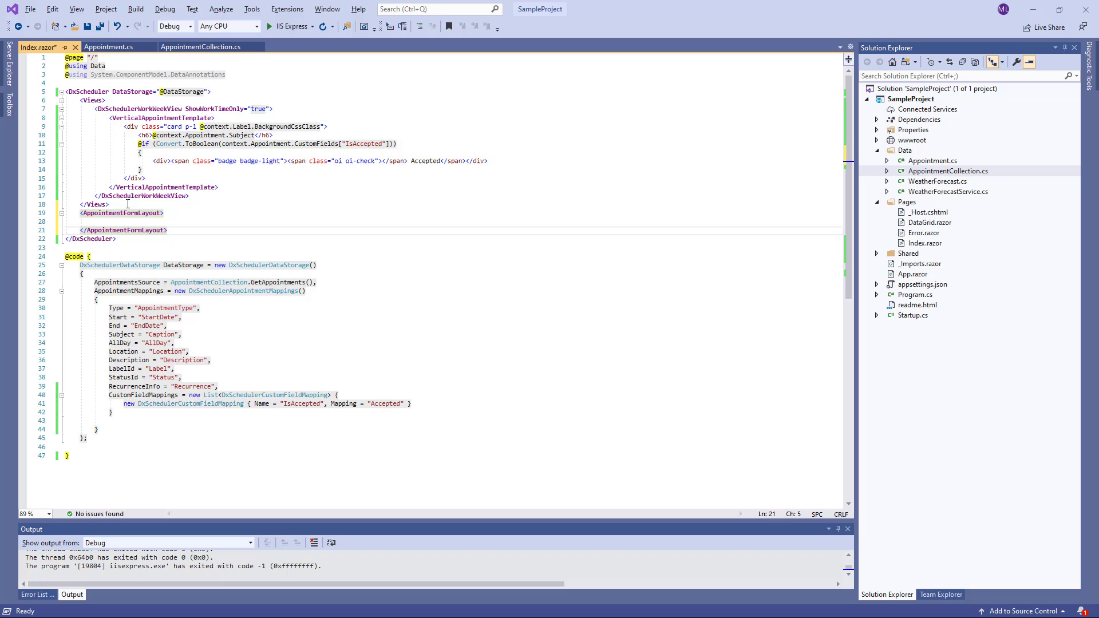
{"action": "key", "text": "enter"}
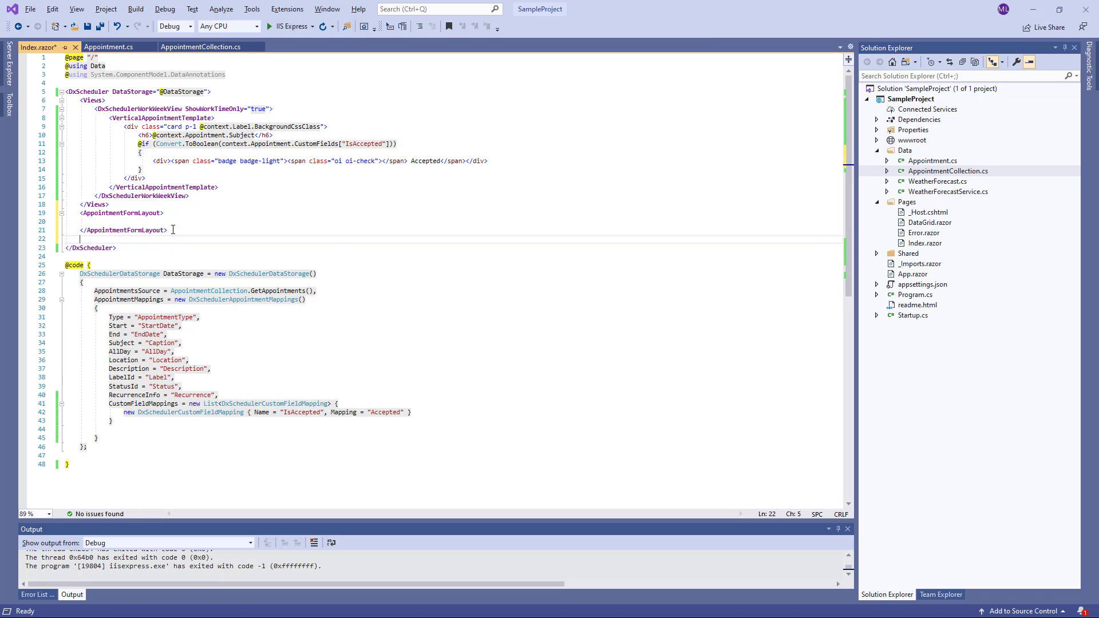
{"action": "type", "text": "<Ap"}
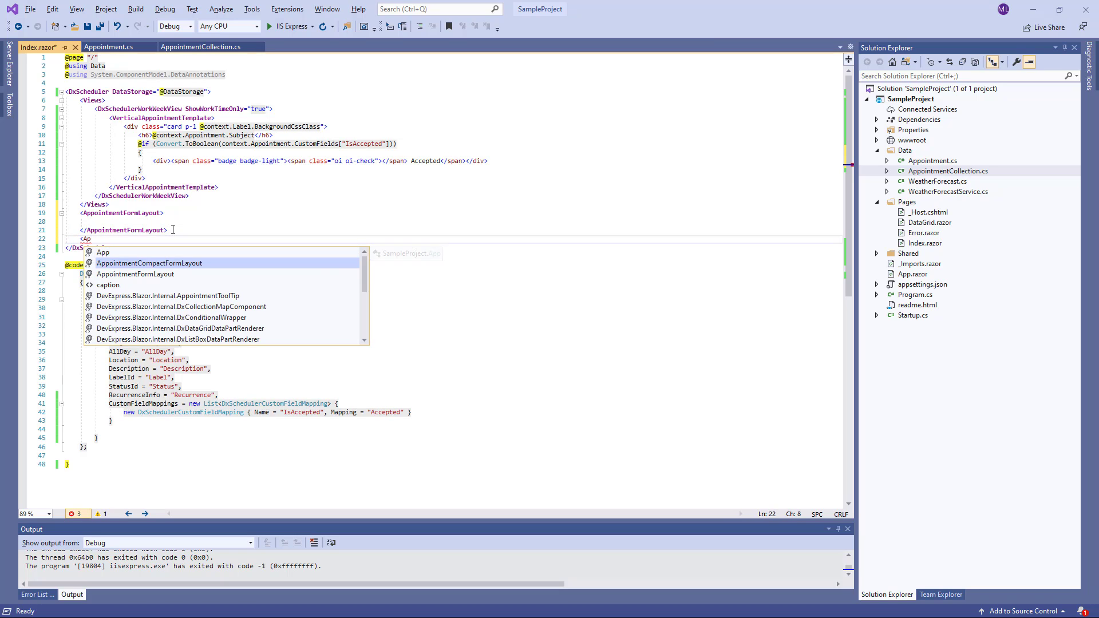
{"action": "key", "text": "Tab"}
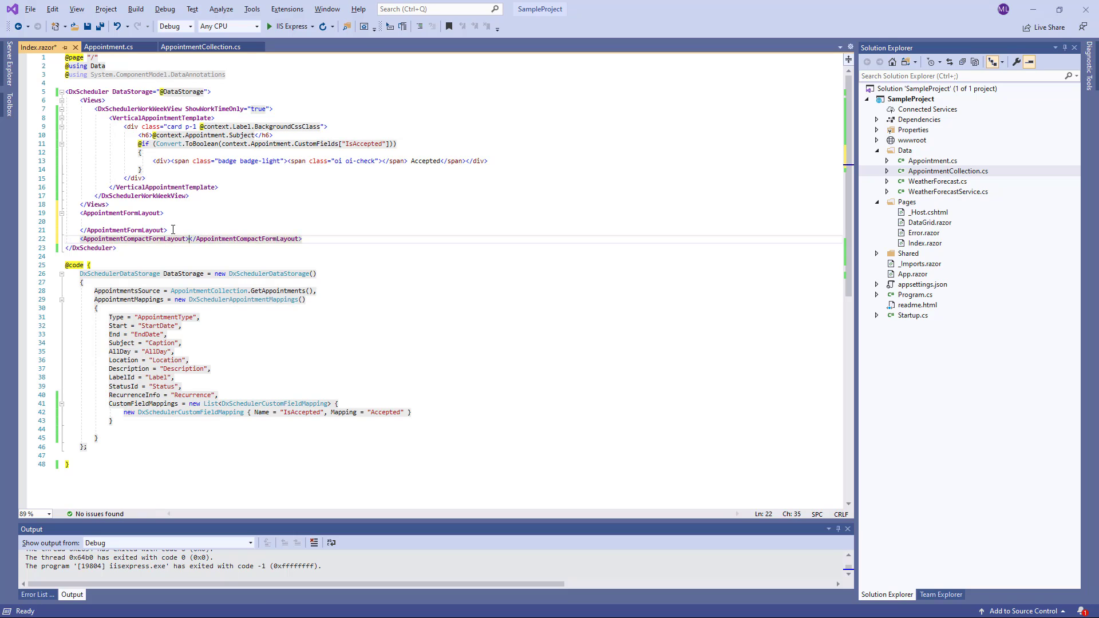
{"action": "key", "text": "Enter"}
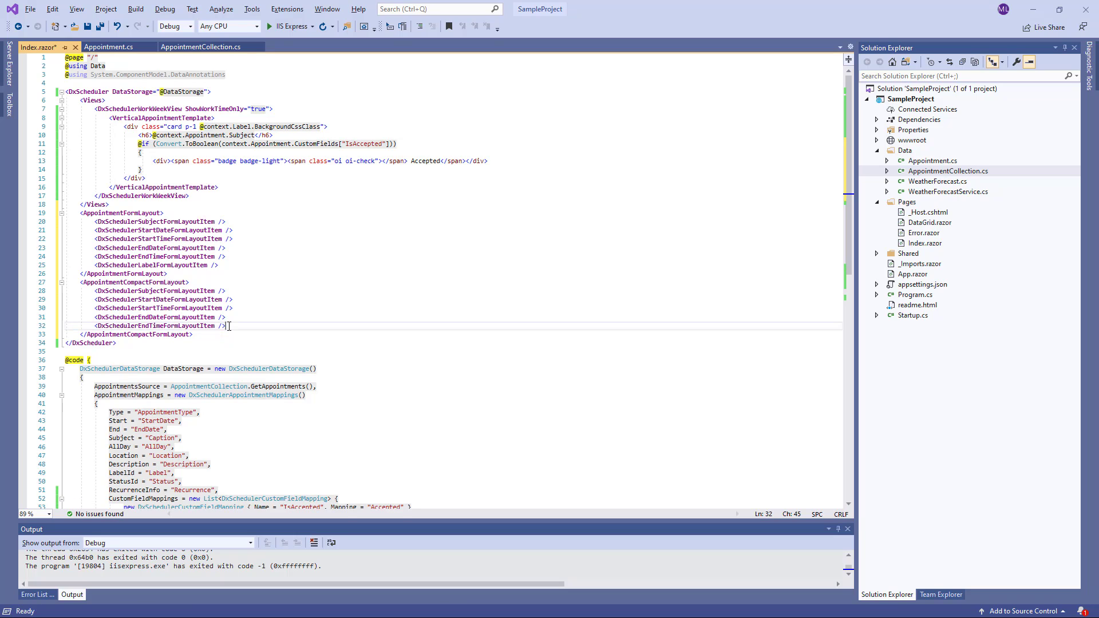
Save, then add a DxSchedulerCustomFormLayoutItem with ColSpanMd="12".
{"action": "key", "text": "ctrl+s"}
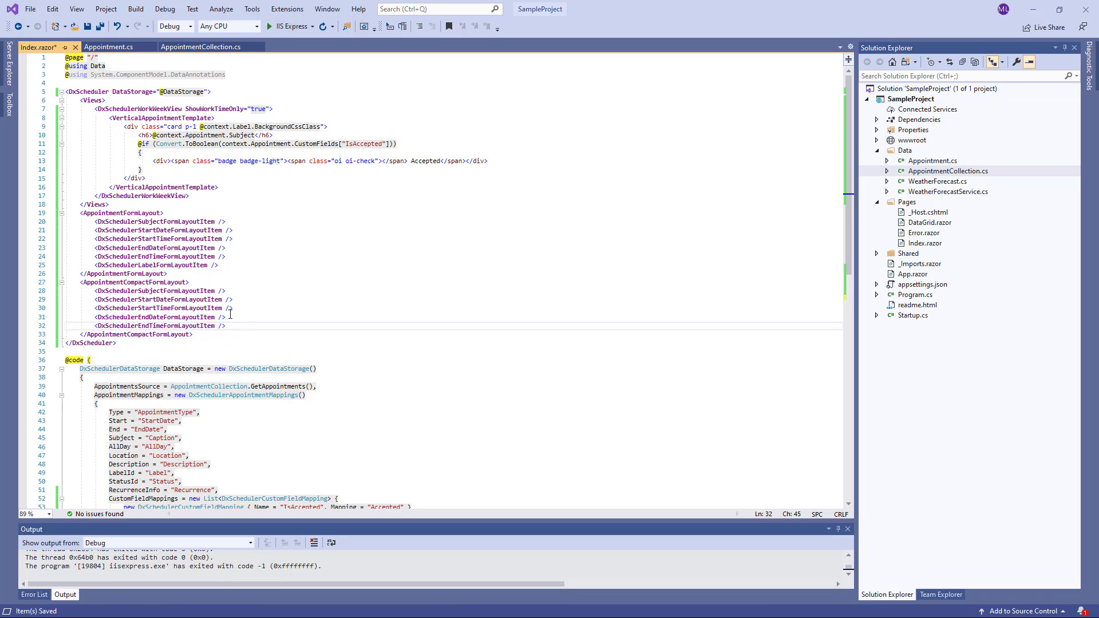
{"action": "type", "text": "<D"}
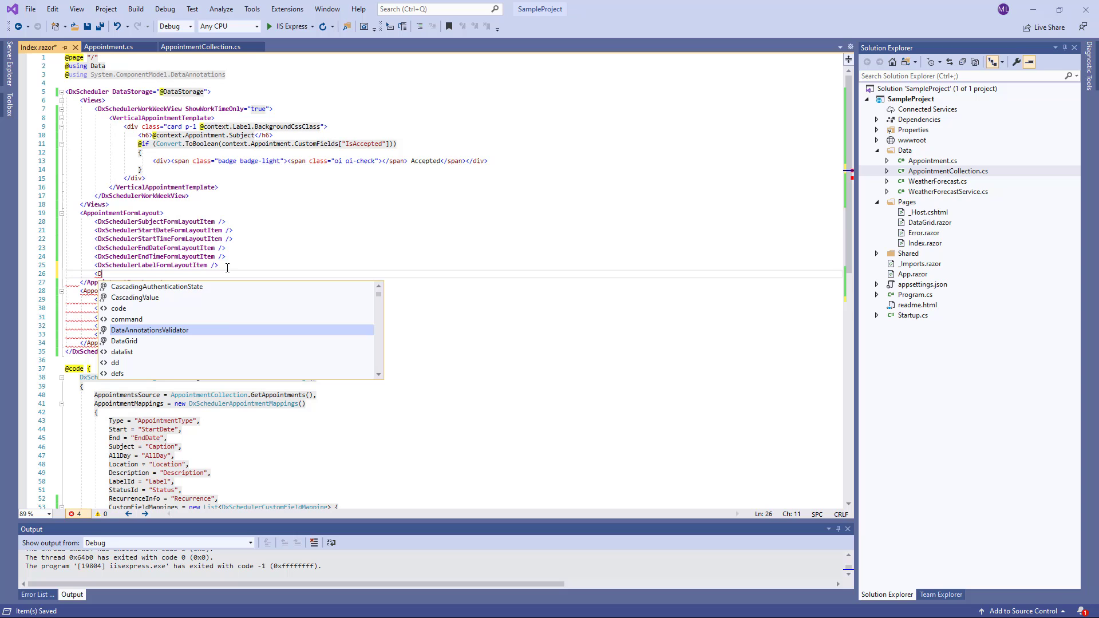
{"action": "type", "text": "xS"}
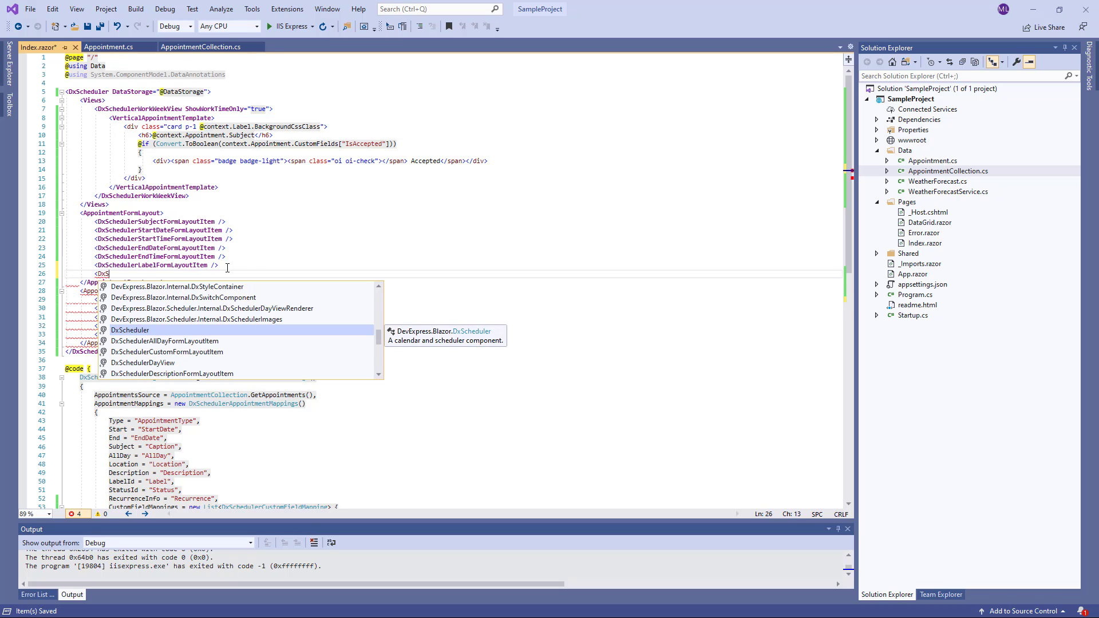
{"action": "key", "text": "Tab"}
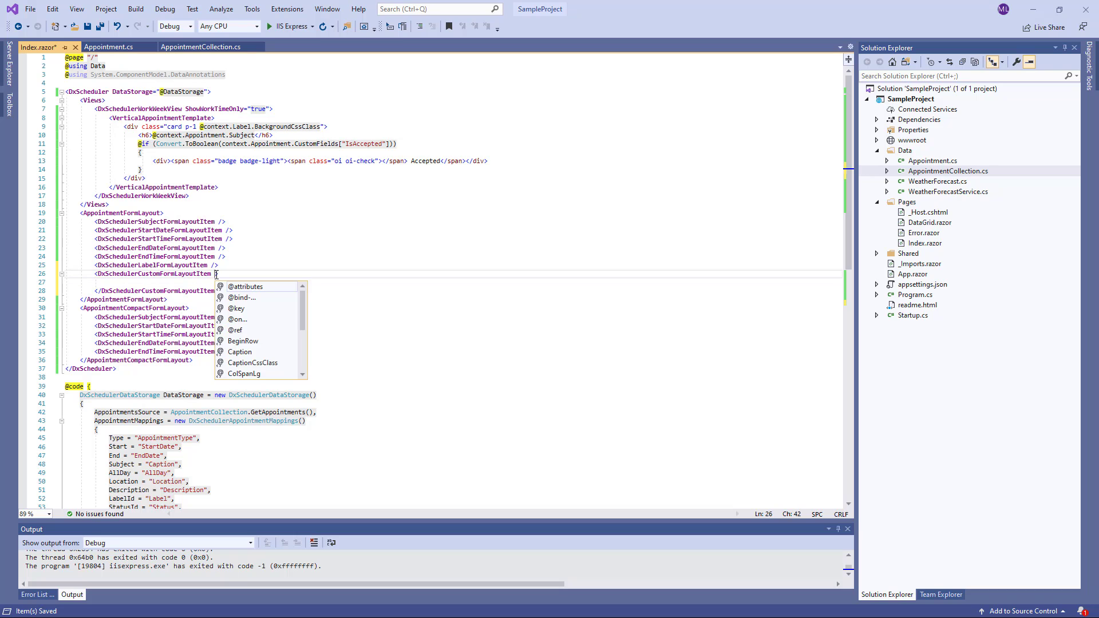
{"action": "type", "text": "ColSpanMd=\""}
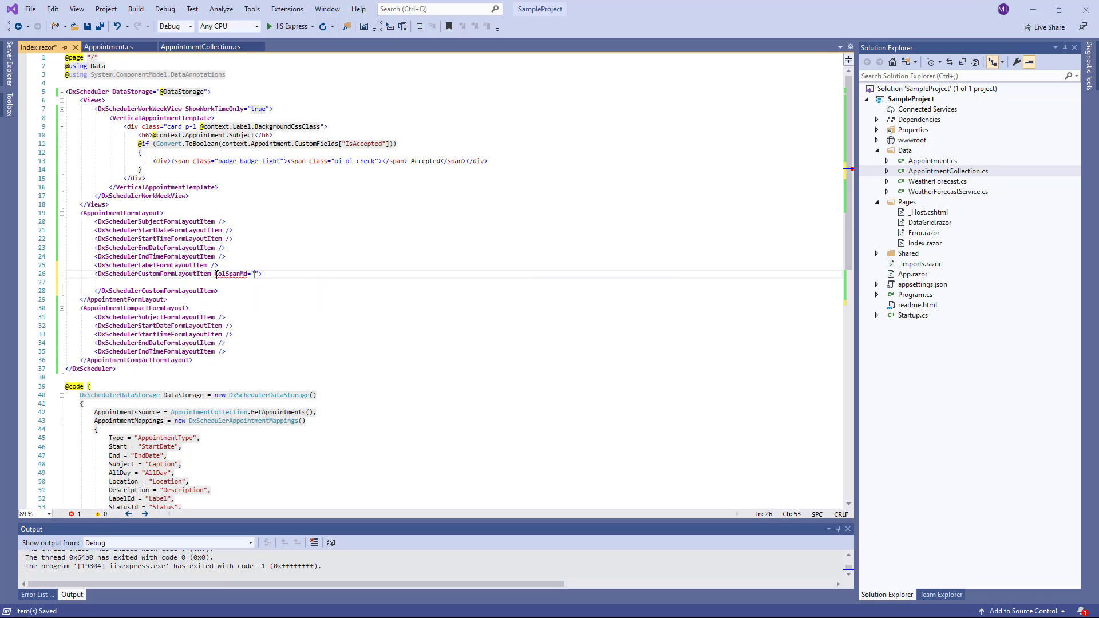
{"action": "type", "text": "12"}
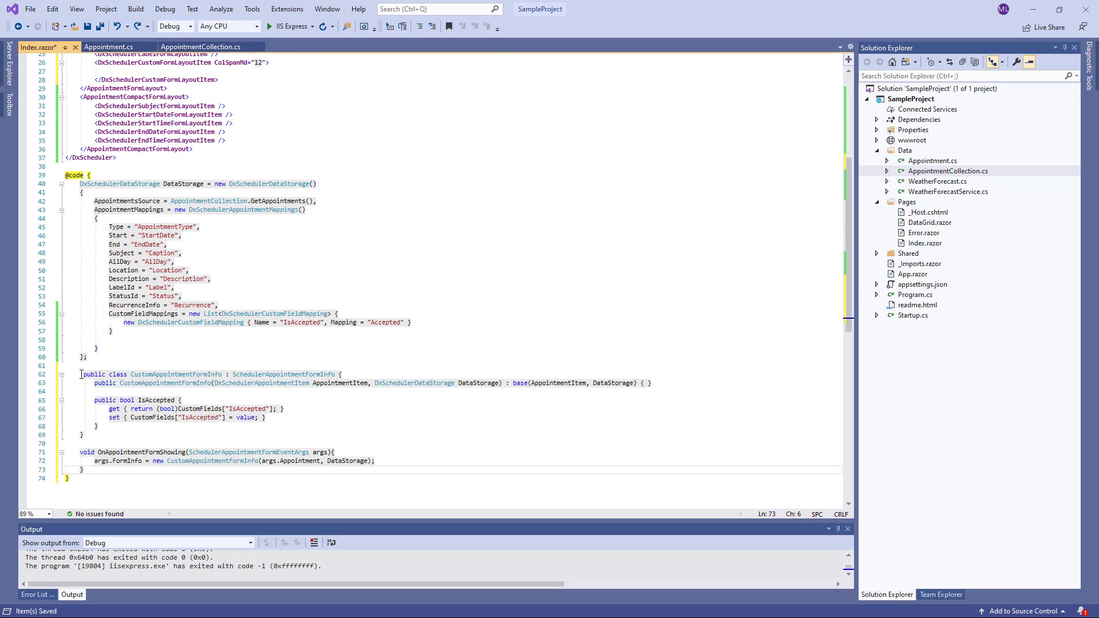
Wire AppointmentFormShowing, set Context="formInfo" on the layout, and bind the Accept checkbox to IsAccepted.
{"action": "double_click", "coordinate": [283, 374]}
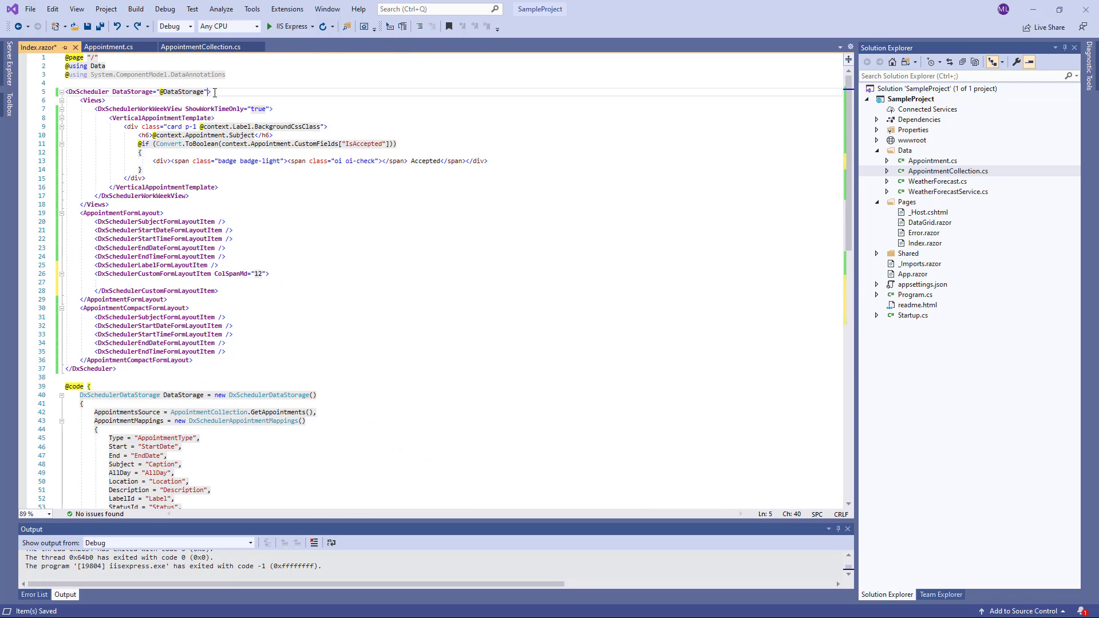
{"action": "type", "text": "App"}
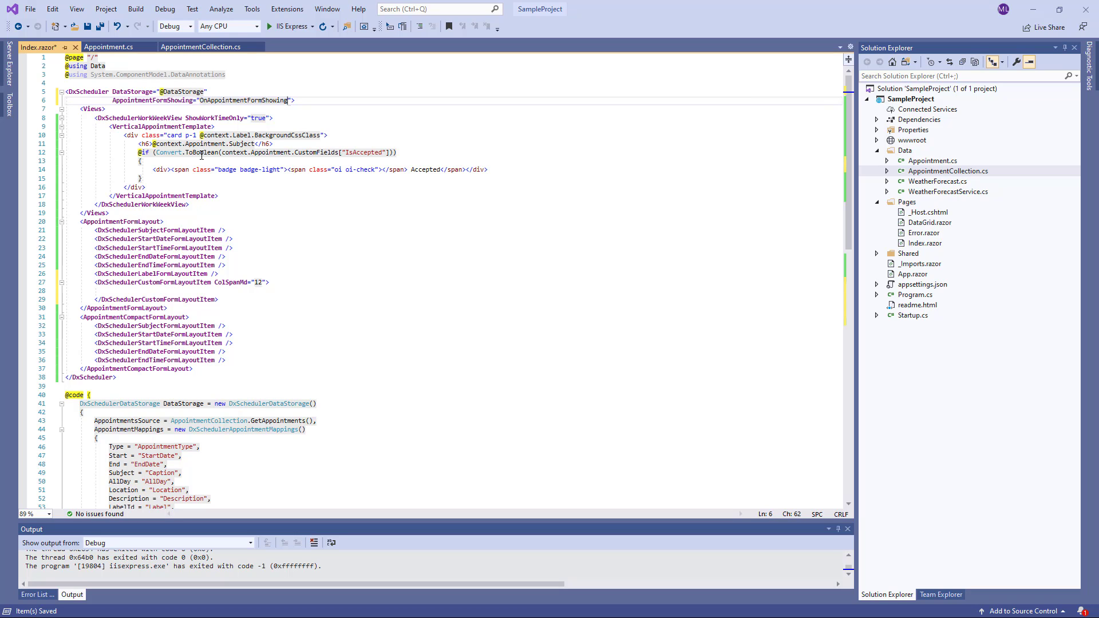
{"action": "type", "text": "Context=\"\""}
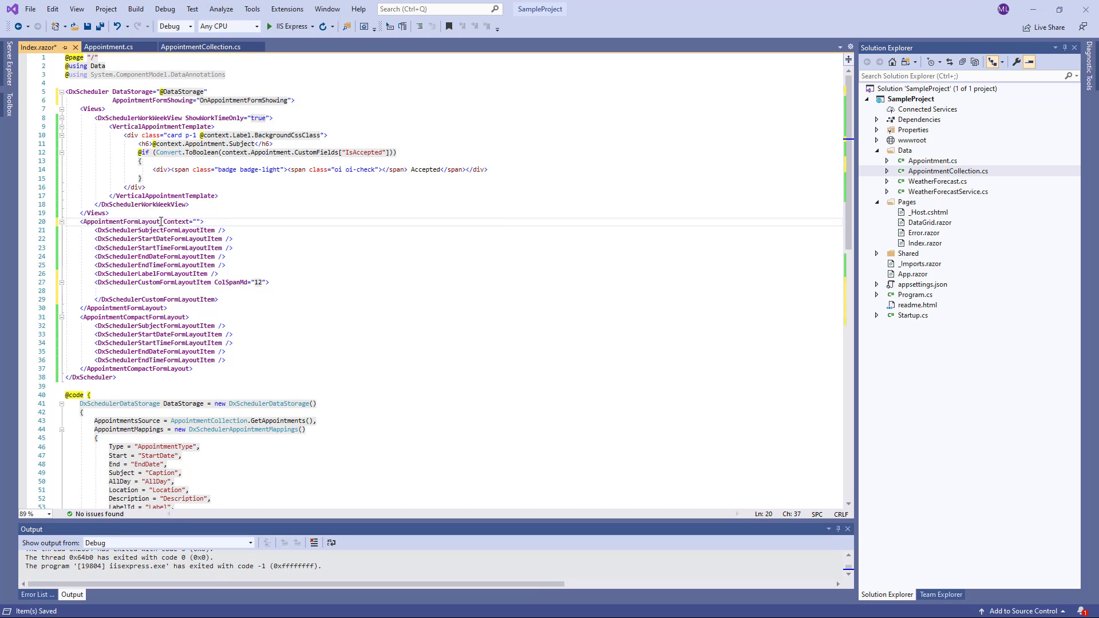
{"action": "type", "text": "formInfo"}
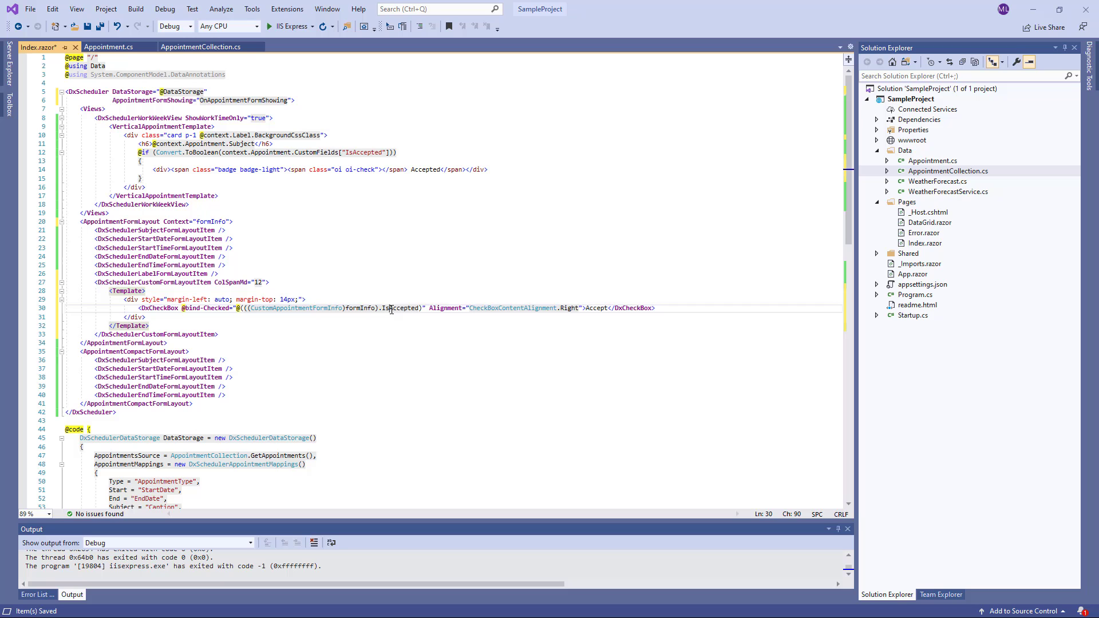
{"action": "double_click", "coordinate": [398, 308]}
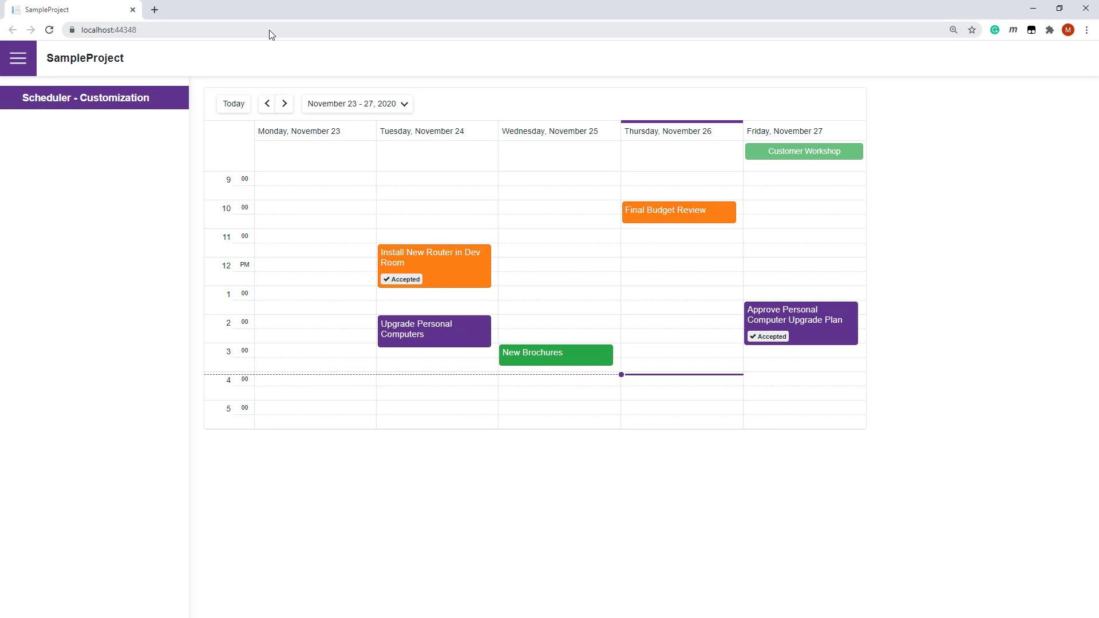
Tick Accept on the New Brochures appointment, save it, and return to Visual Studio.
{"action": "left_click", "coordinate": [553, 352]}
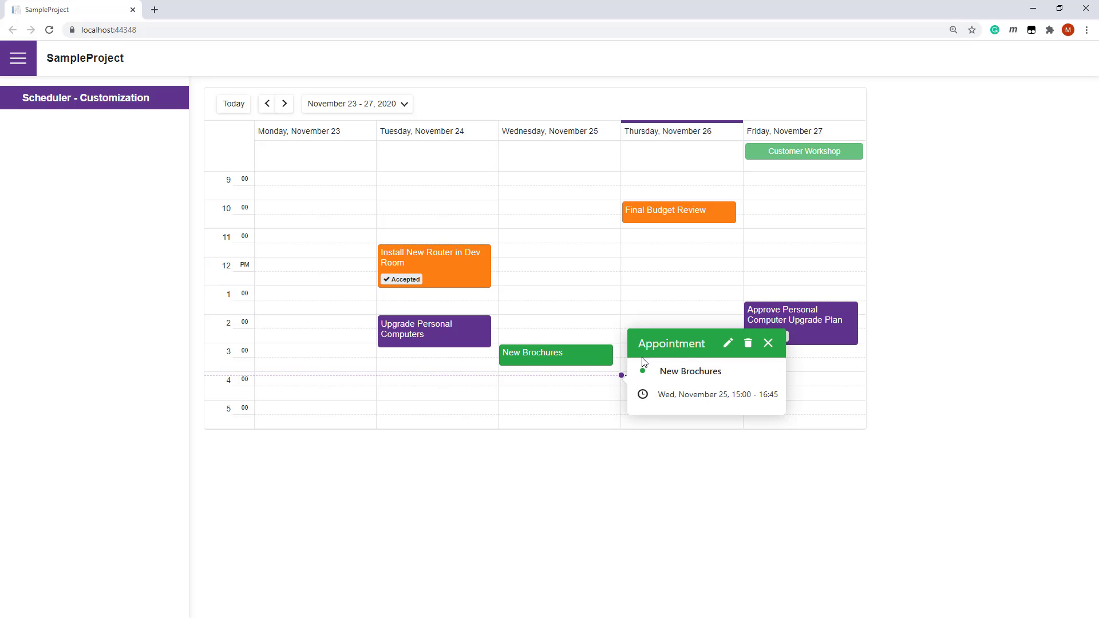
{"action": "left_click", "coordinate": [727, 343]}
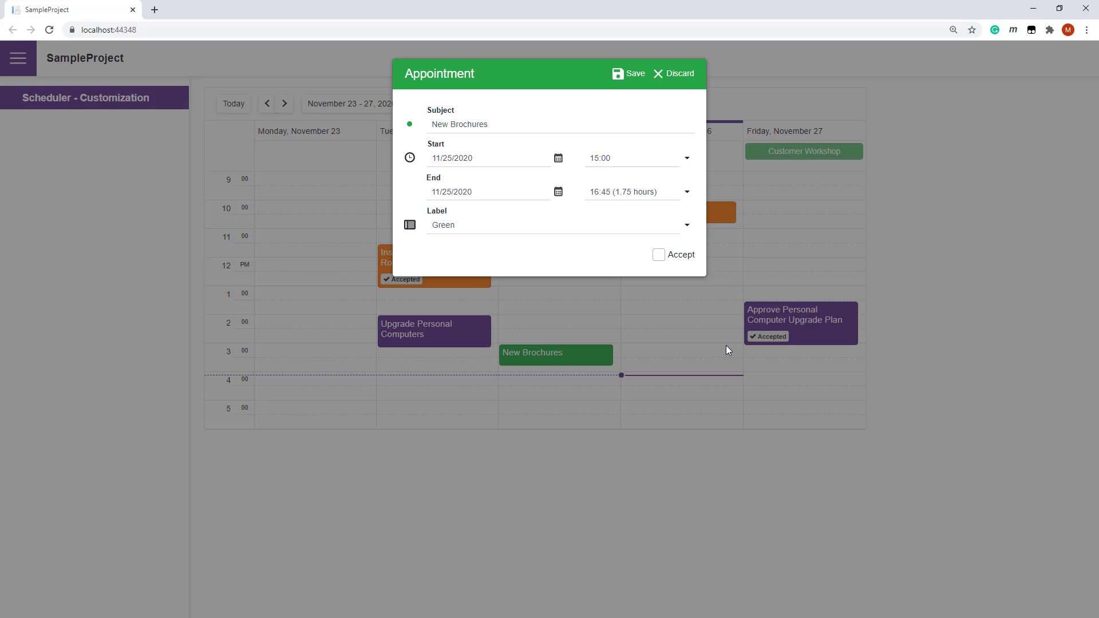
{"action": "left_click", "coordinate": [657, 254]}
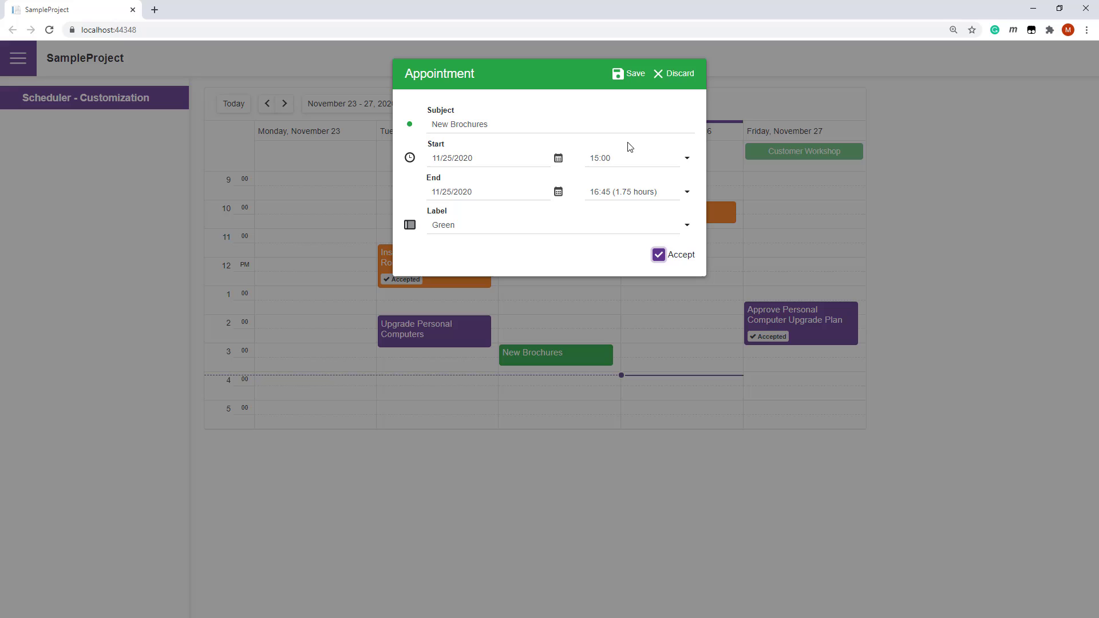
{"action": "left_click", "coordinate": [633, 73]}
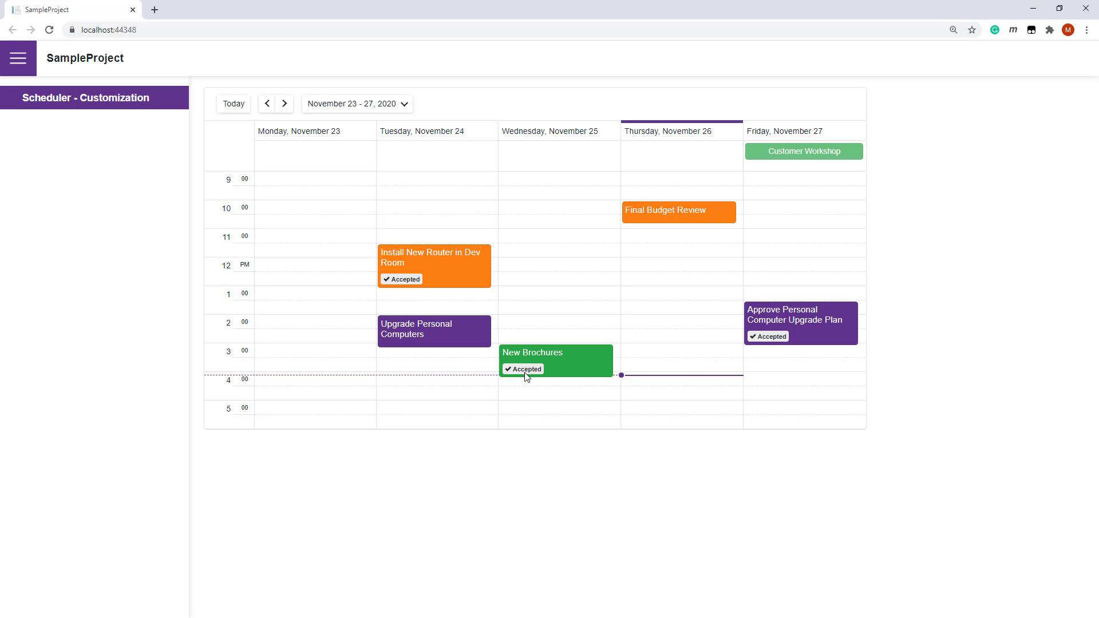
{"action": "key", "text": "alt+tab"}
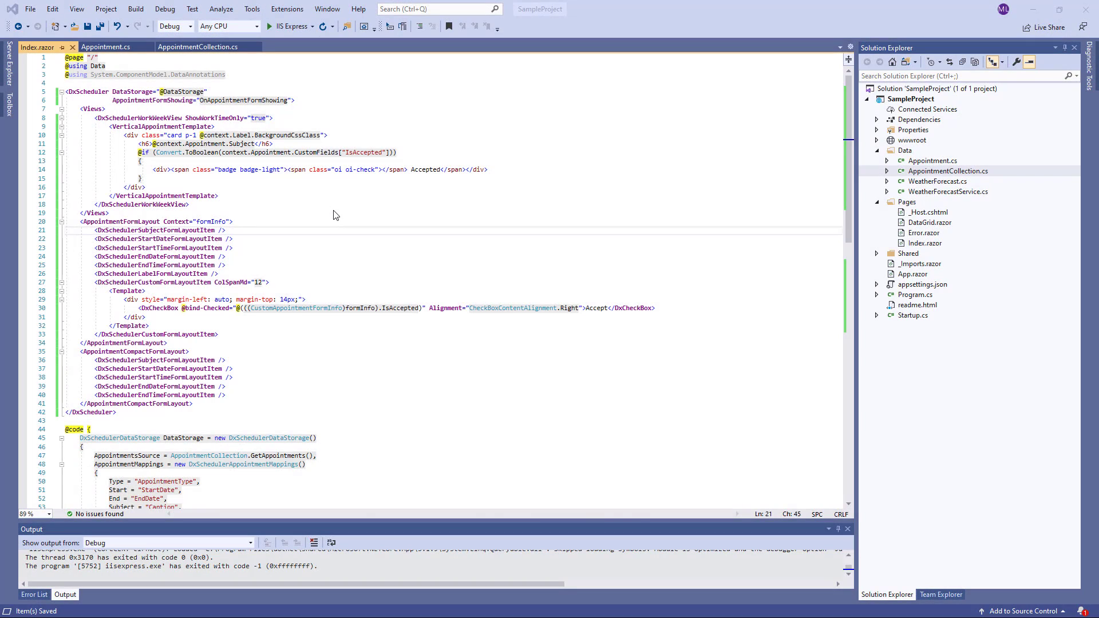
Add a [Required] override Subject to CustomAppointmentFormInfo and set ValidateEditForm="true" on DxScheduler.
{"action": "scroll", "scroll_direction": "down", "scroll_amount": 3}
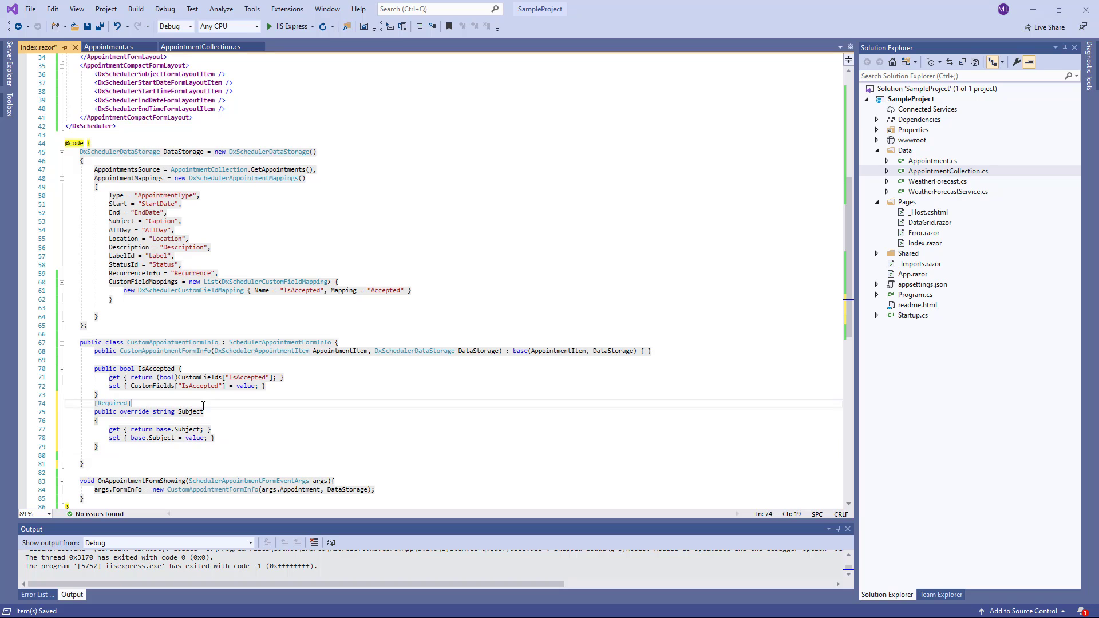
{"action": "double_click", "coordinate": [111, 402]}
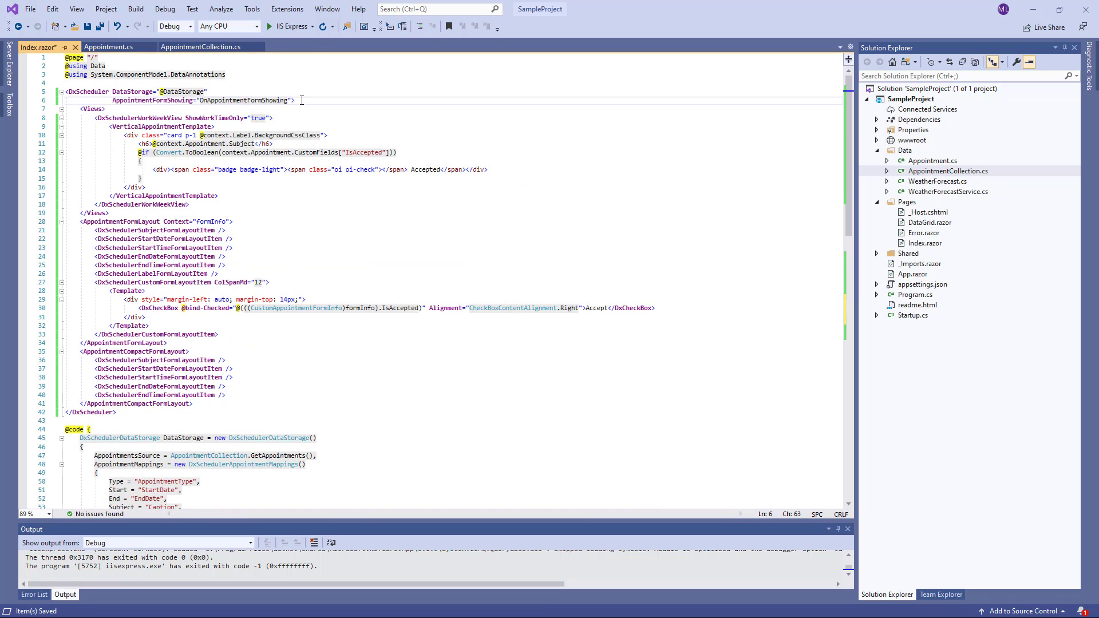
{"action": "type", "text": "ValidateEditForm=\"true\">"}
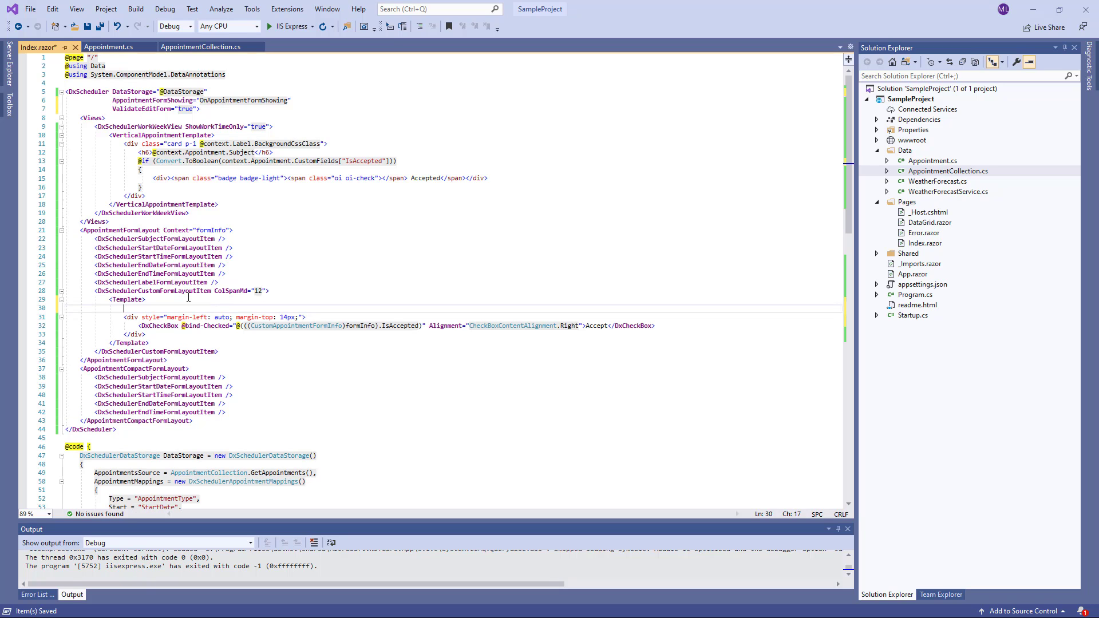
{"action": "type", "text": "Val"}
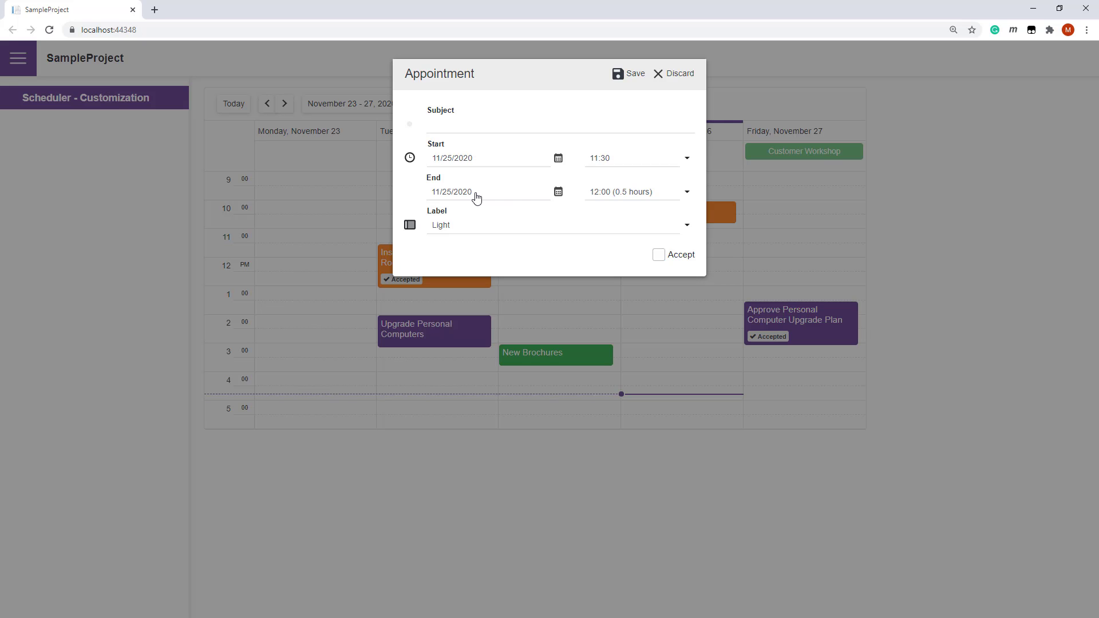
Tick Accept, enter subject 'My New Appointment' after the required warning, and save it on Wednesday 11:30.
{"action": "left_click", "coordinate": [658, 254]}
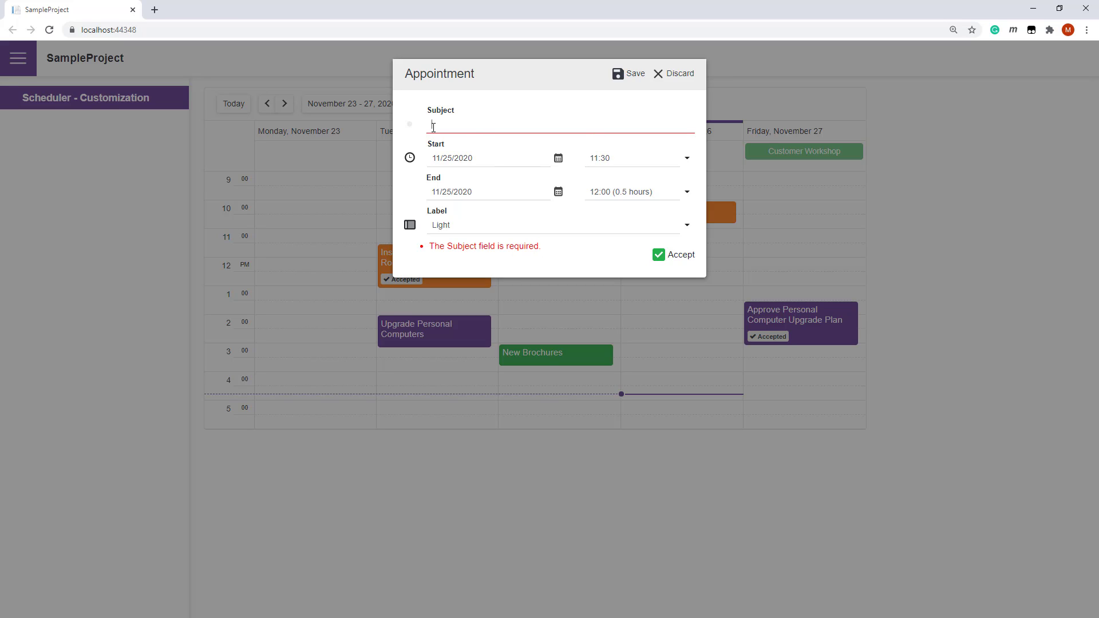
{"action": "type", "text": "My New Appointment"}
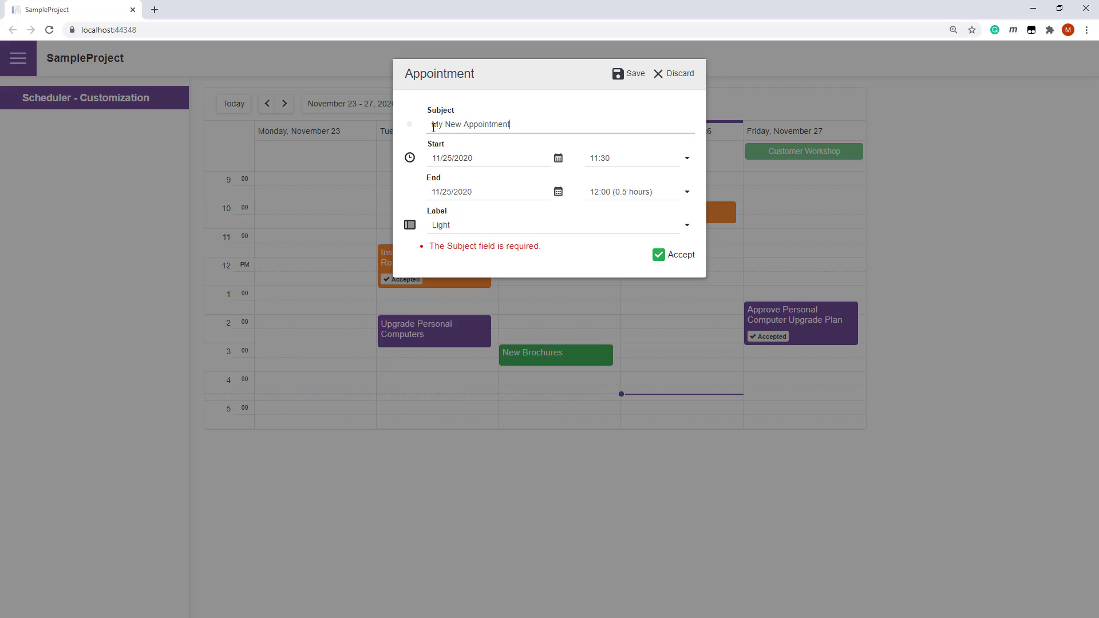
{"action": "left_click", "coordinate": [627, 73]}
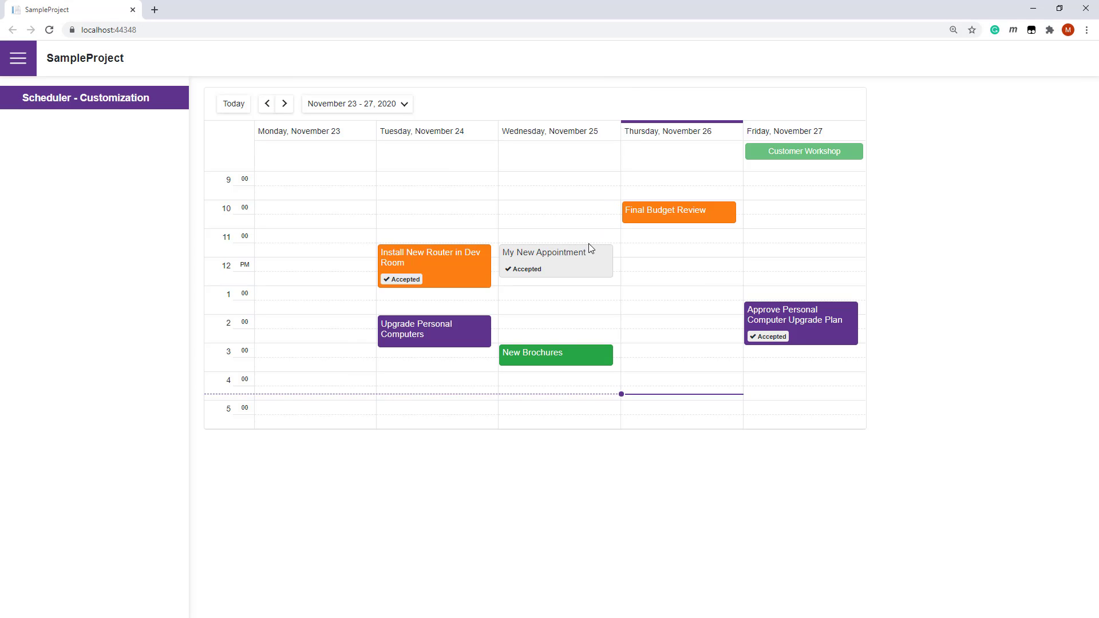
{"action": "mouse_move", "coordinate": [576, 265]}
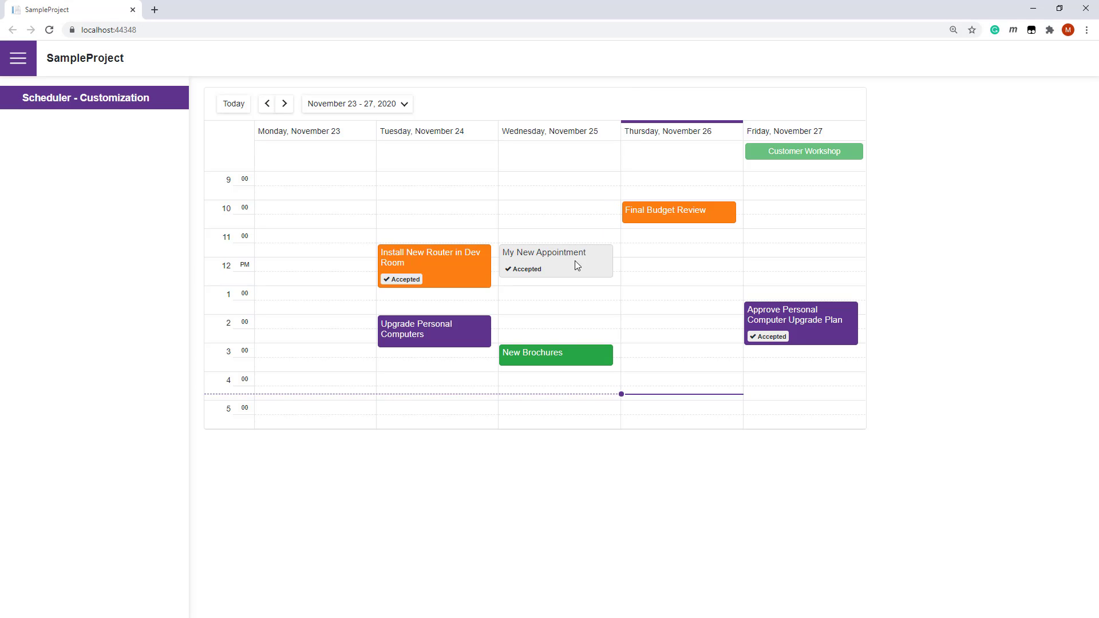